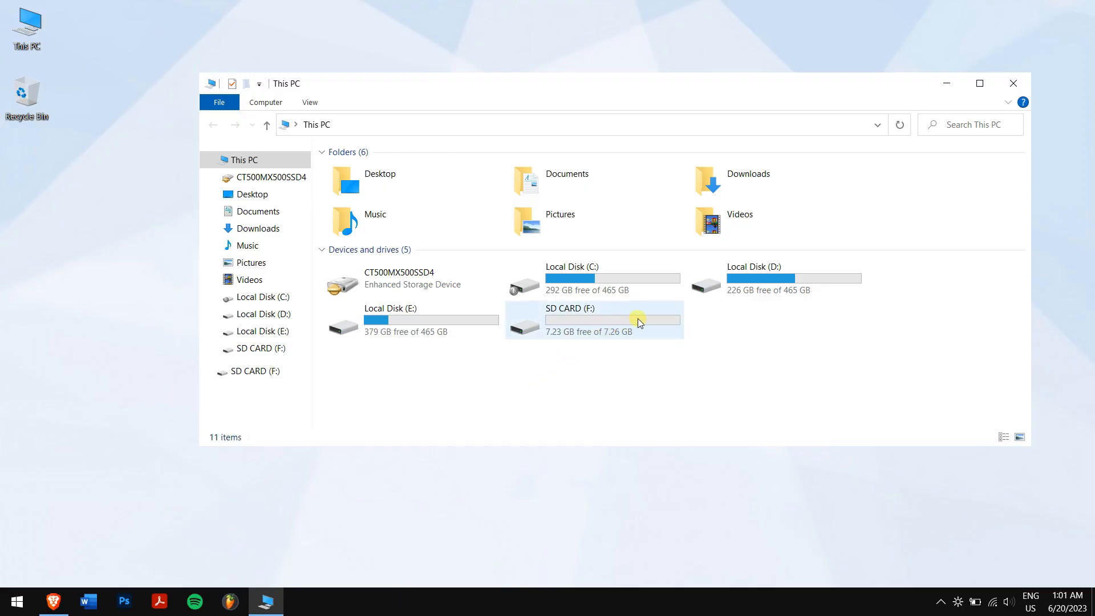
- Look inside the SD CARD (F:) drive, then launch AnyRecover Data Recovery from the desktop
double_click(569, 319)
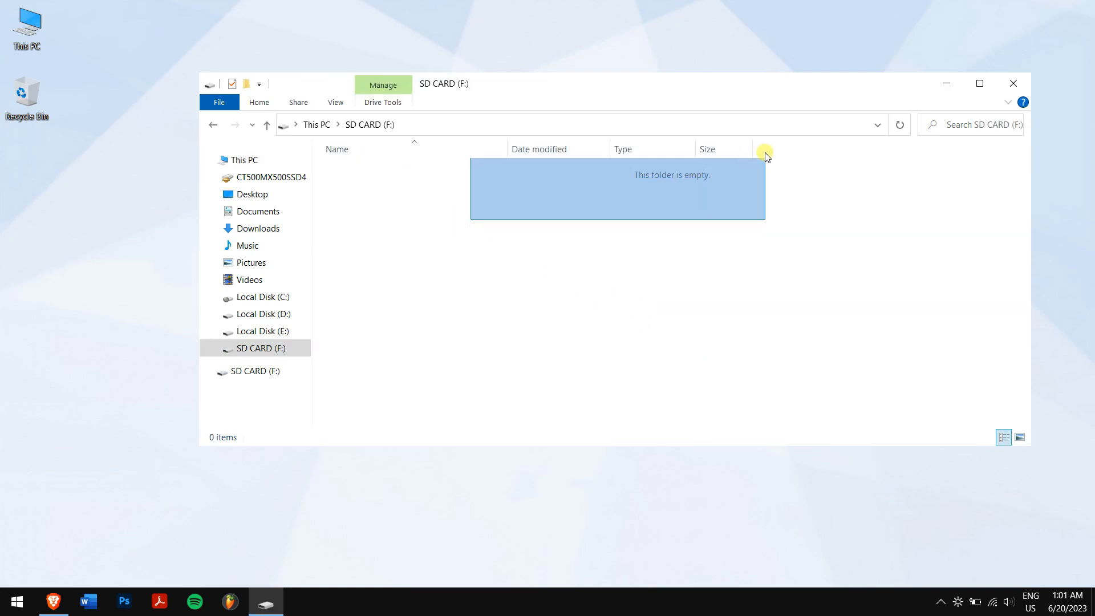
left_click(408, 198)
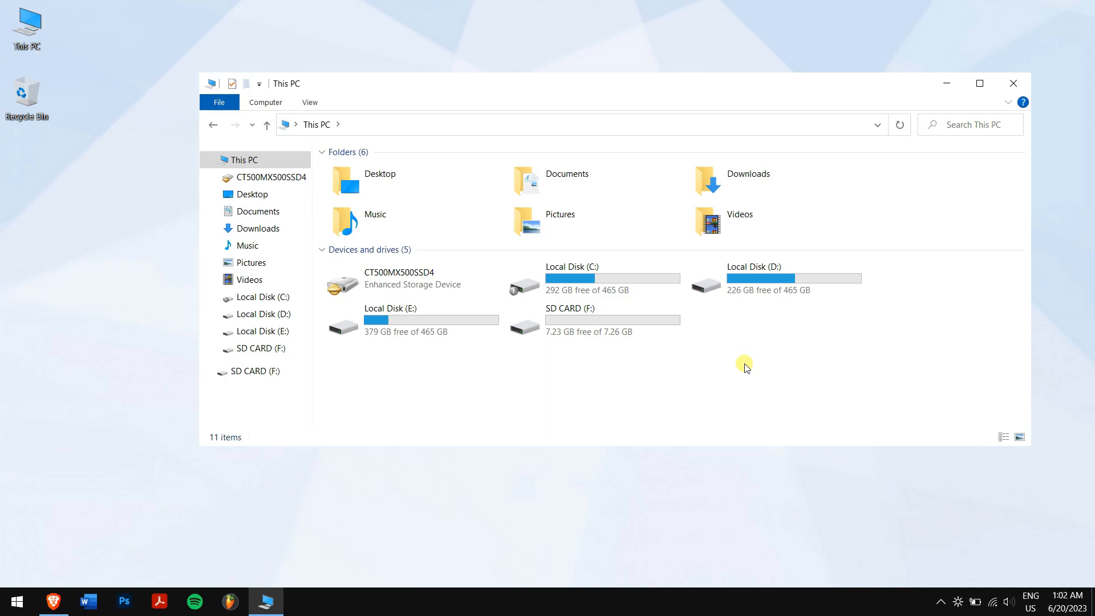
left_click(594, 319)
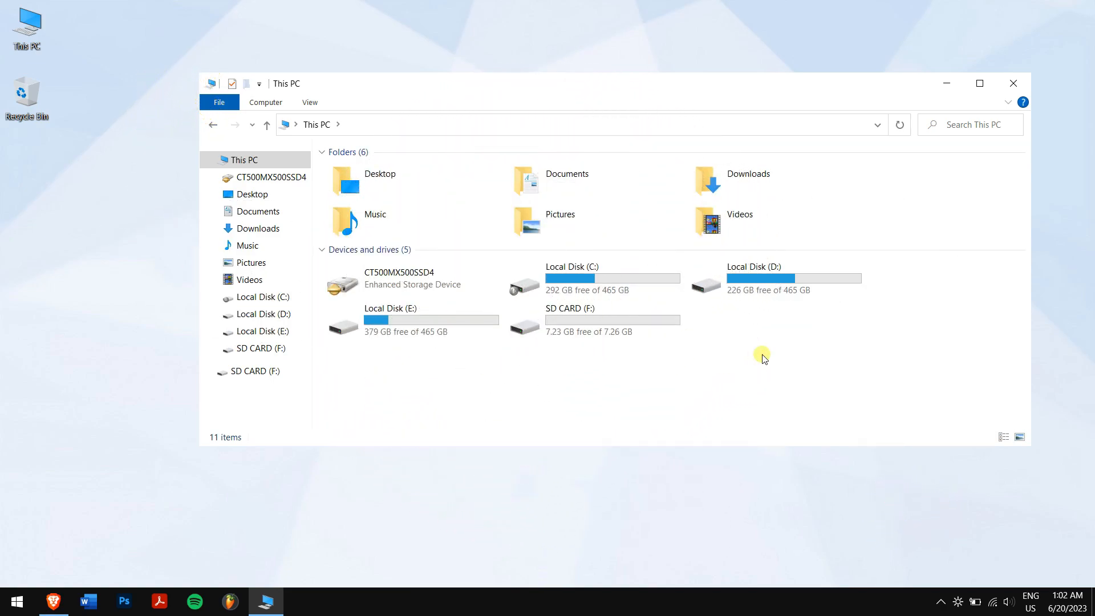
mouse_move(970, 224)
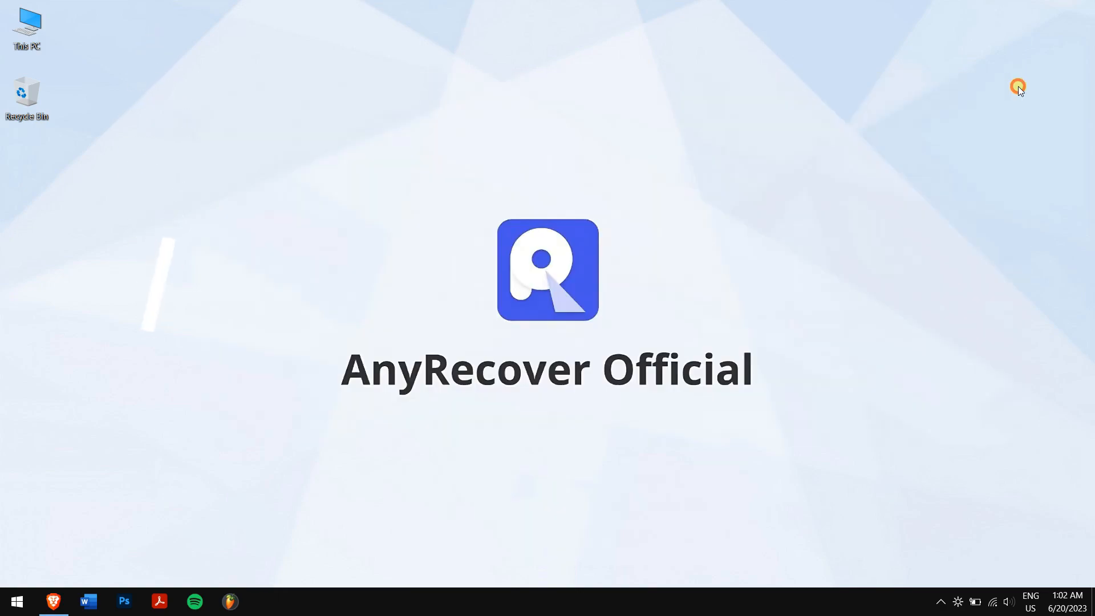
right_click(217, 224)
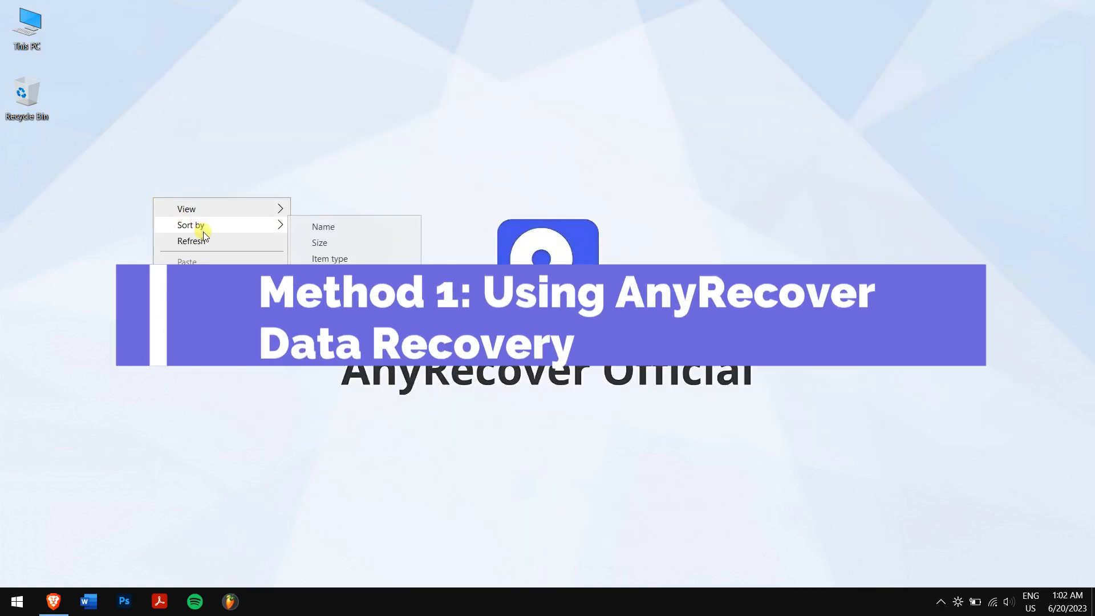
left_click(53, 600)
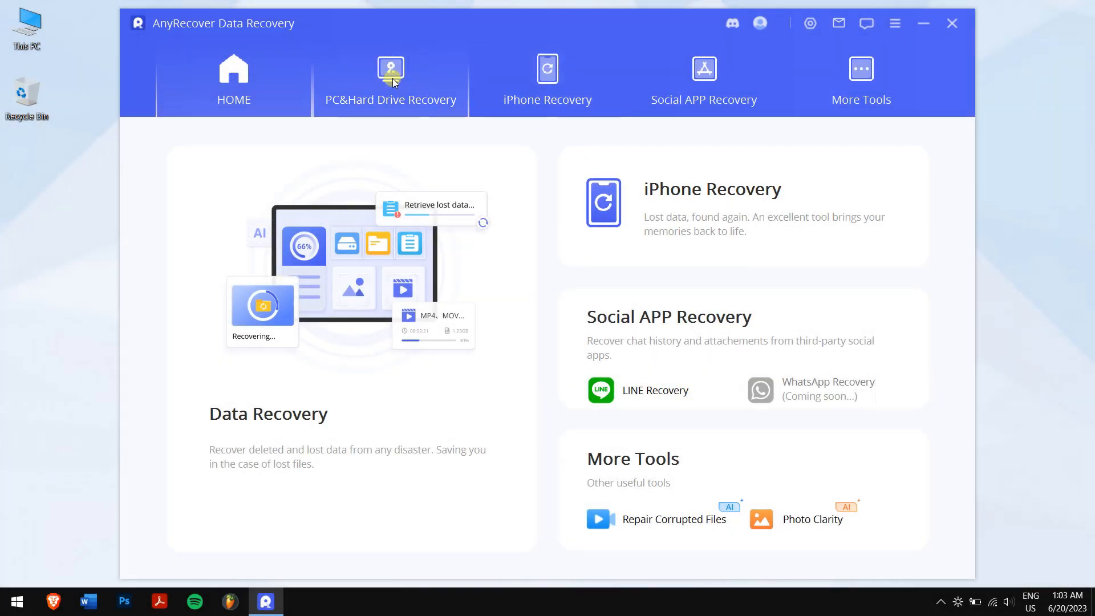
- Scan SD CARD (F) and tick 0000000000.jpg, 0000000004.jpg and 0000000006.jpg for recovery
left_click(389, 81)
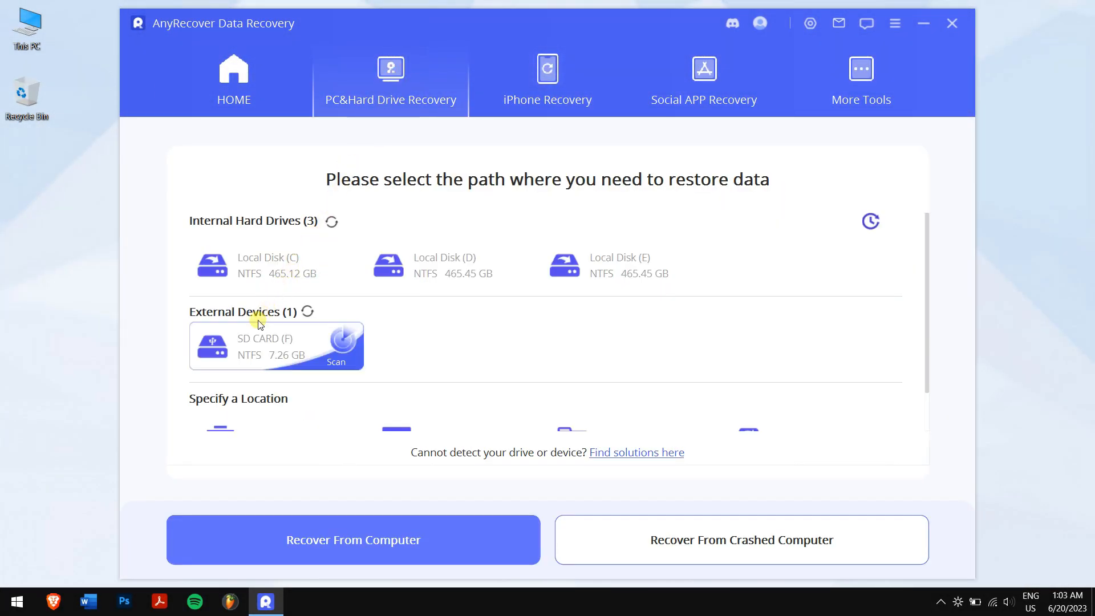
left_click(335, 345)
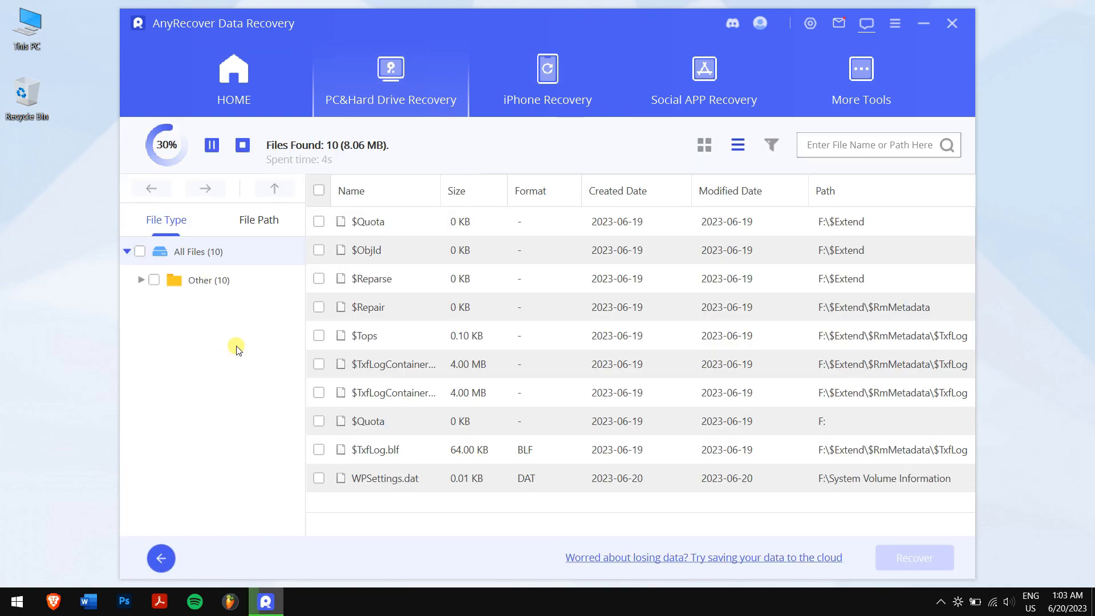
left_click(319, 222)
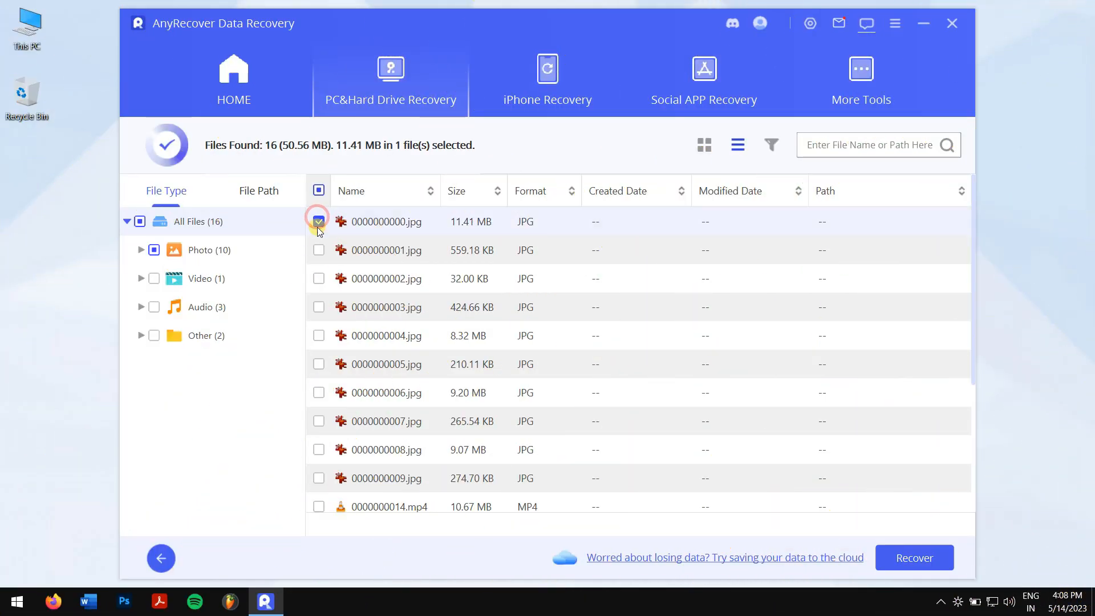
left_click(320, 393)
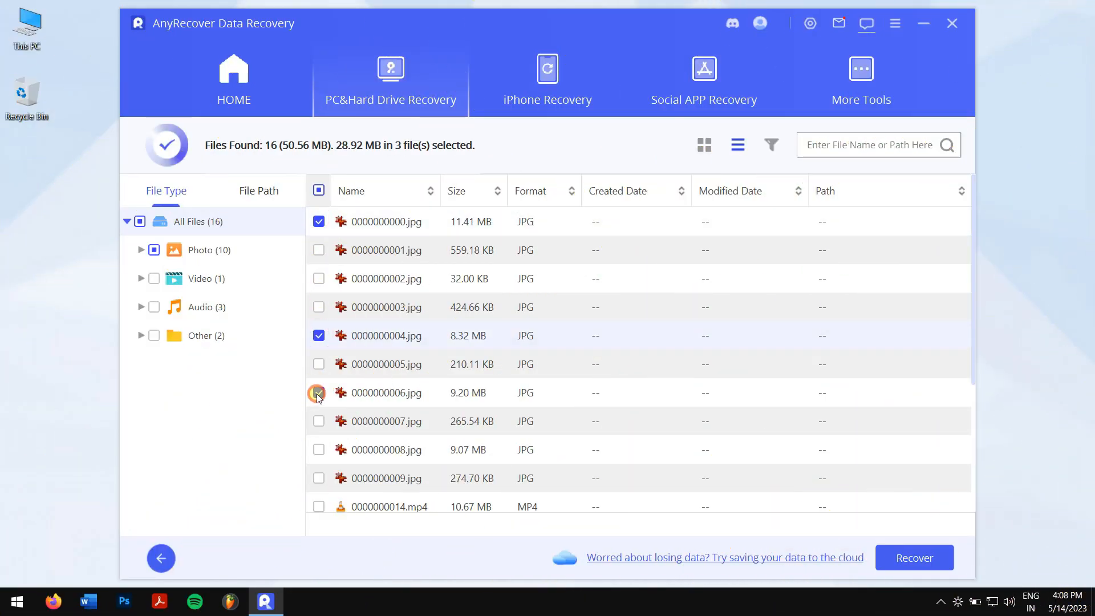
left_click(319, 392)
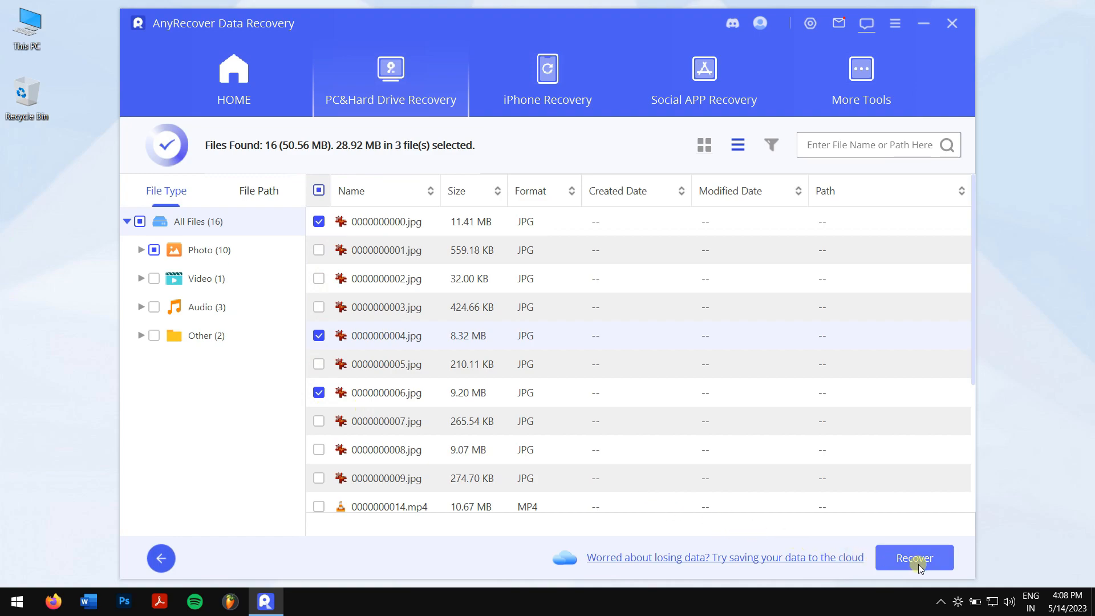
- Recover the marked photos into a new folder on the Desktop
left_click(913, 557)
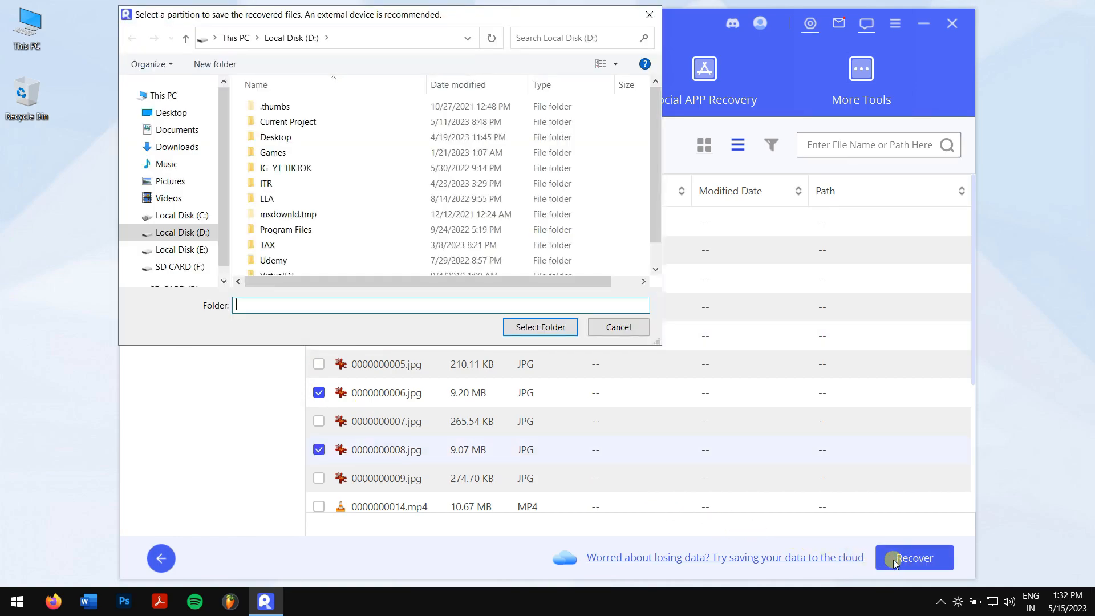
left_click(171, 113)
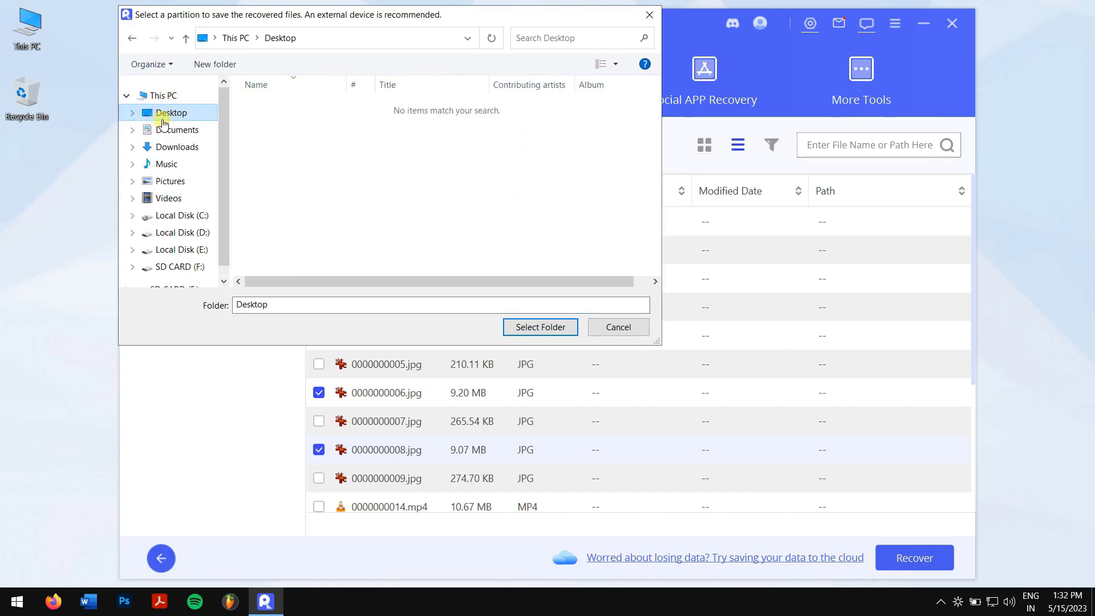
mouse_move(184, 267)
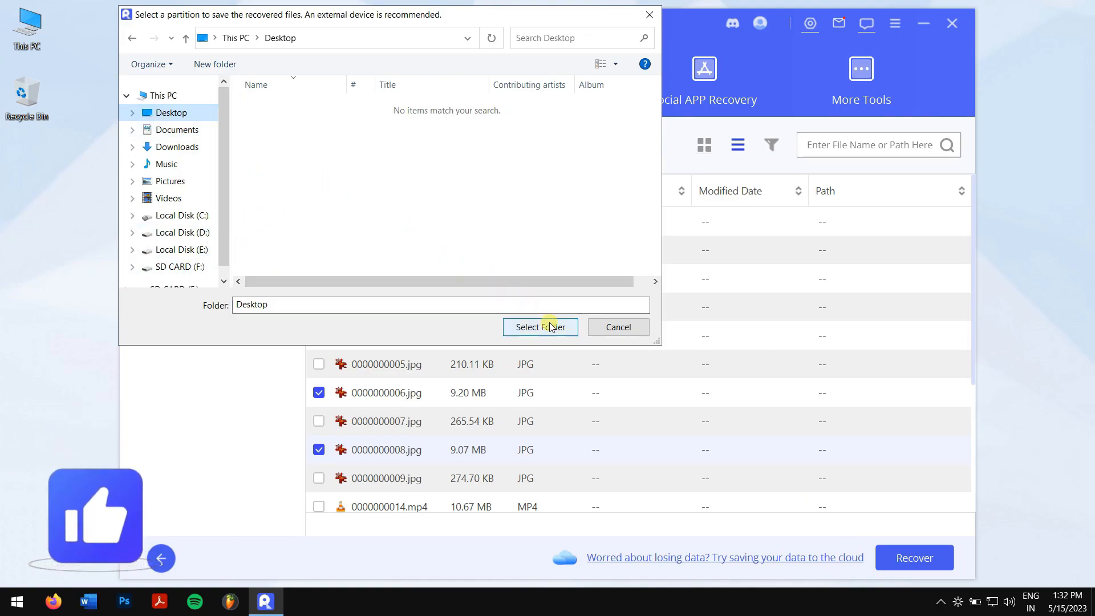
left_click(540, 327)
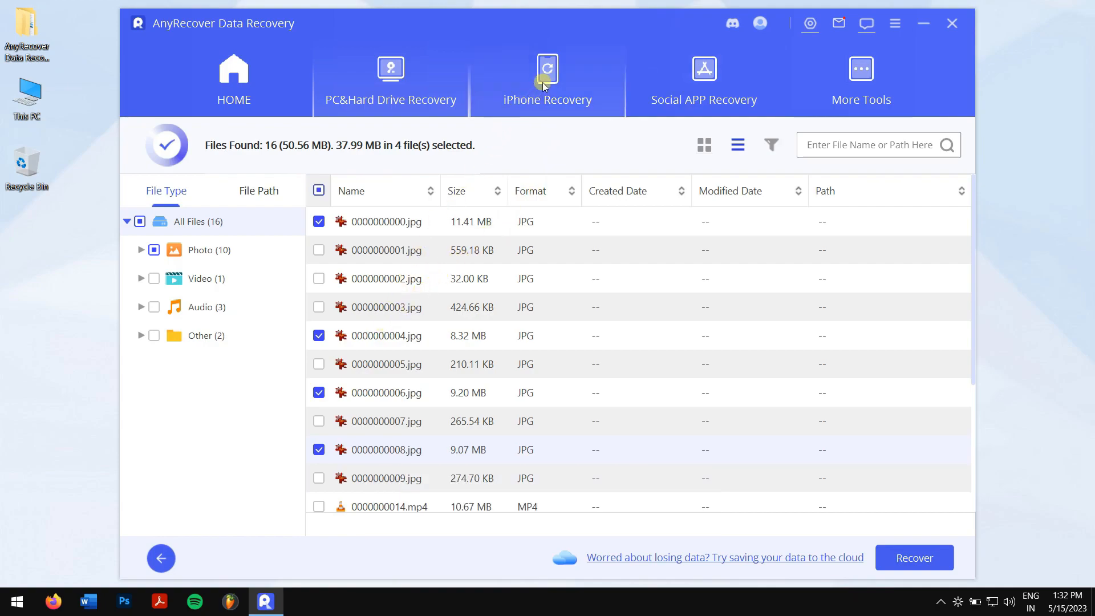
mouse_move(628, 370)
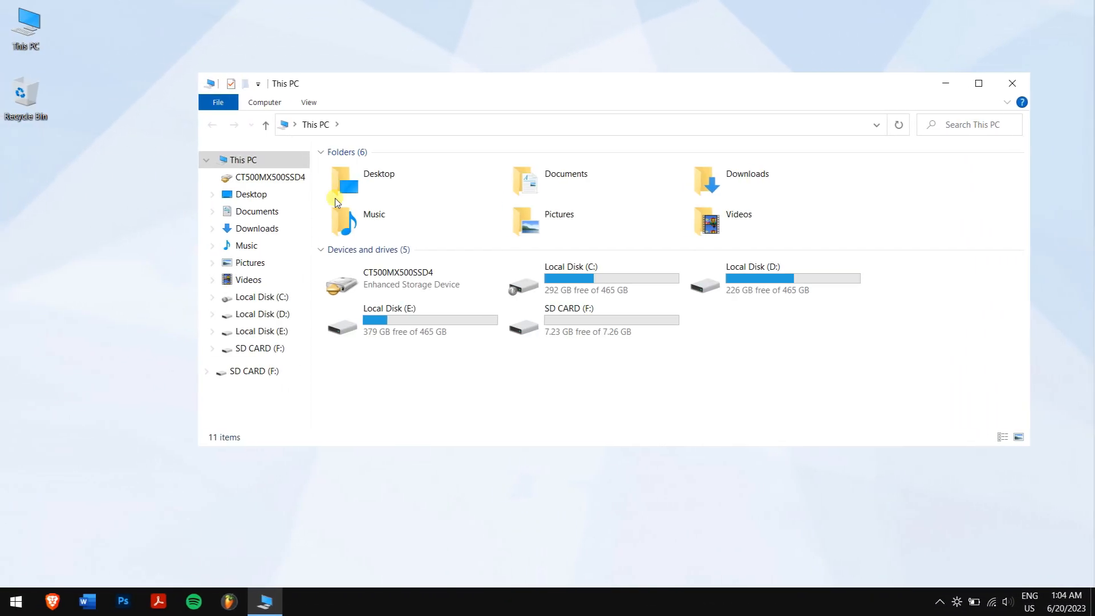
- Deselect the SD CARD drive, close This PC, and bring up Device Manager
left_click(569, 320)
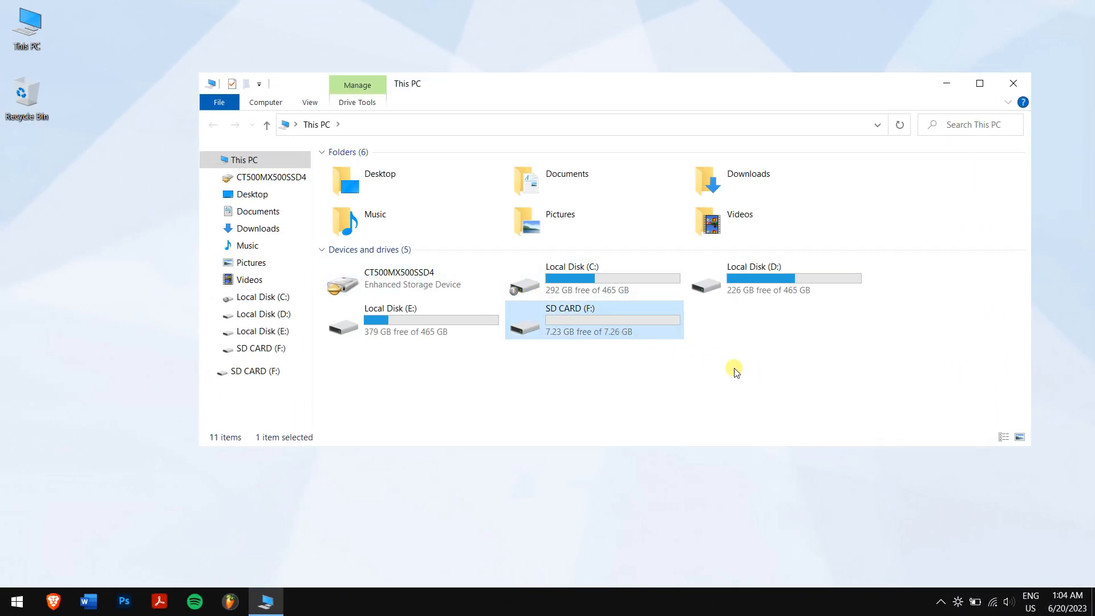
left_click(824, 313)
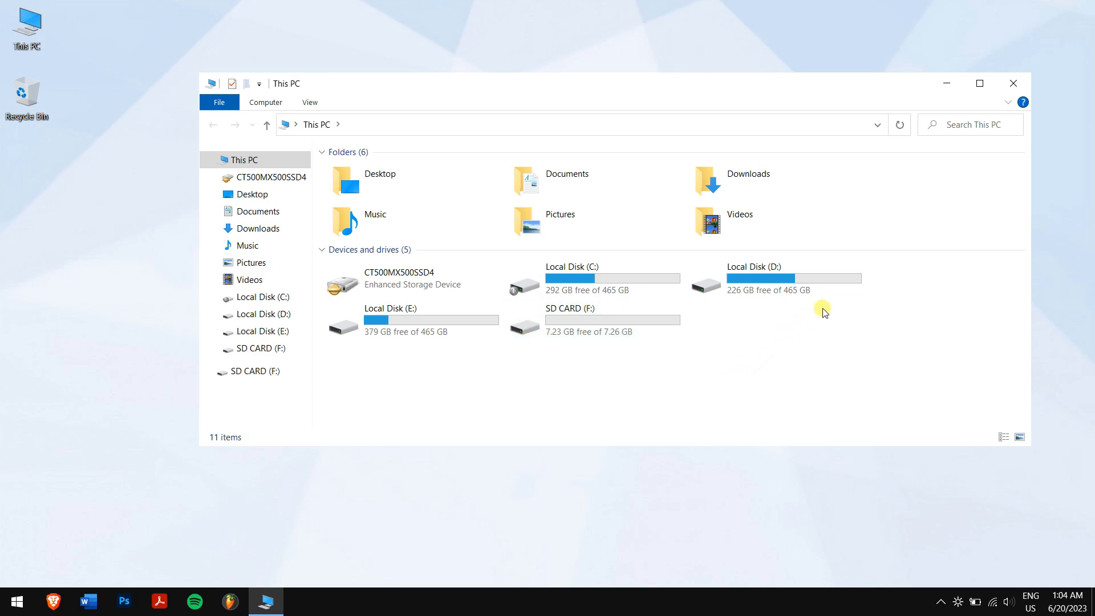
mouse_move(1014, 82)
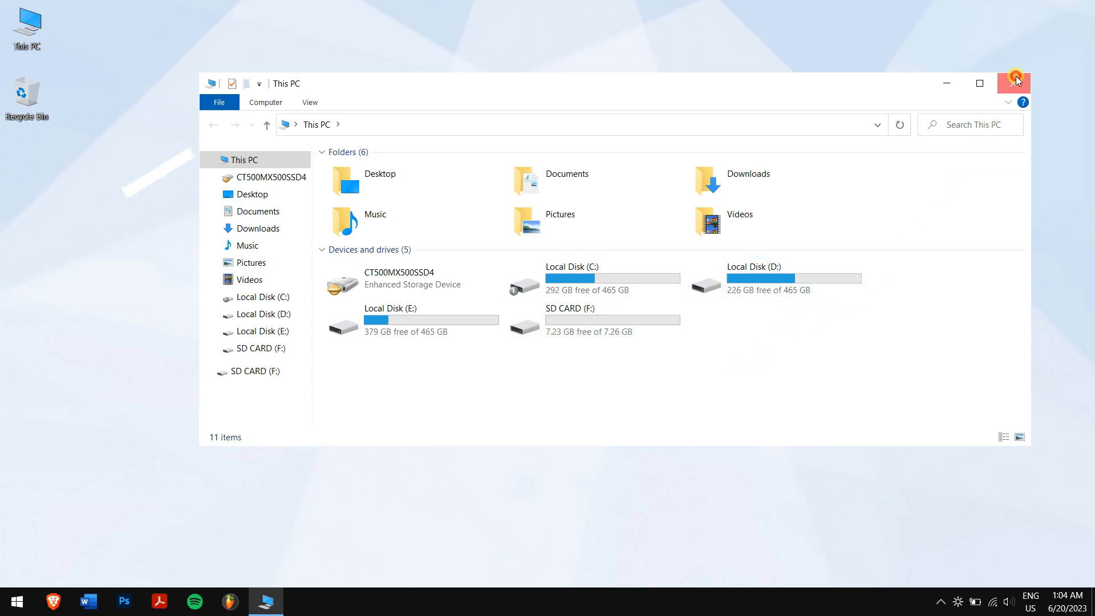
left_click(1013, 82)
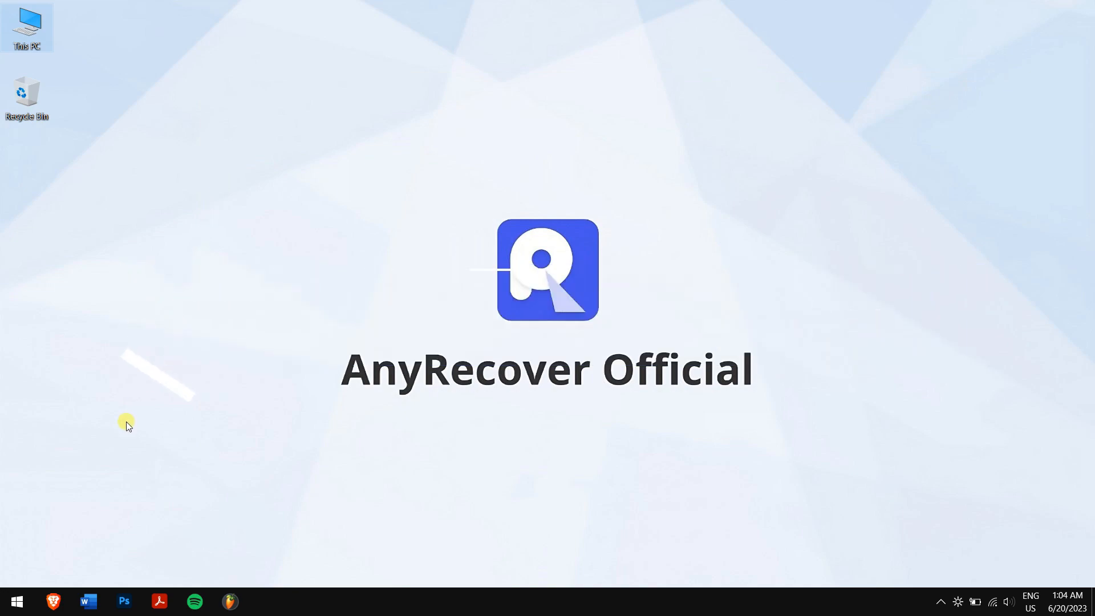
left_click(10, 601)
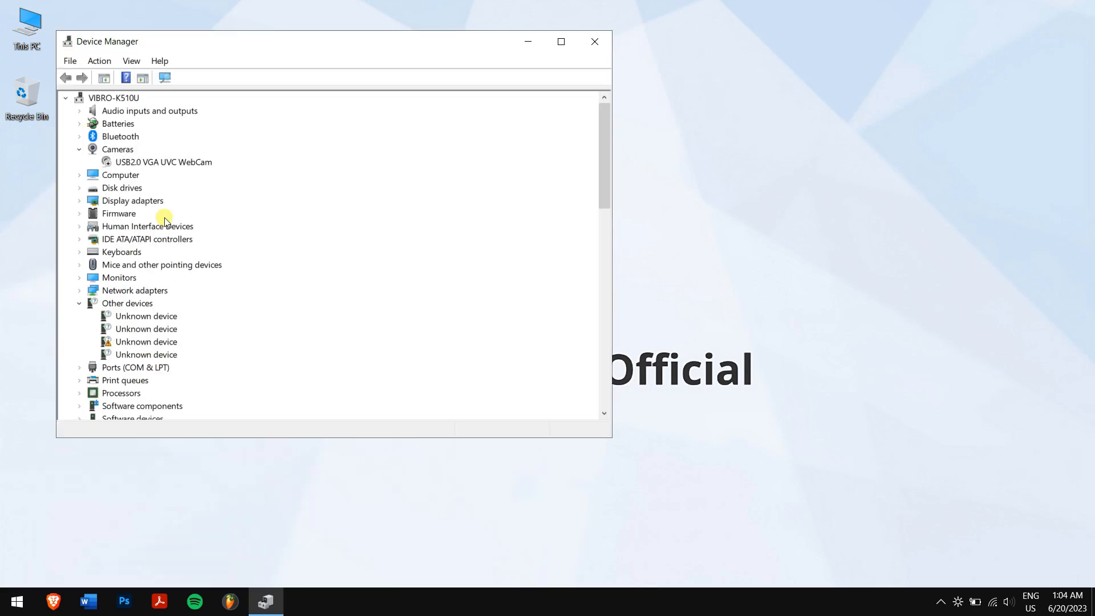
- Uninstall the SanDisk Cruzer Blade USB Device from the Disk drives category
left_click(78, 187)
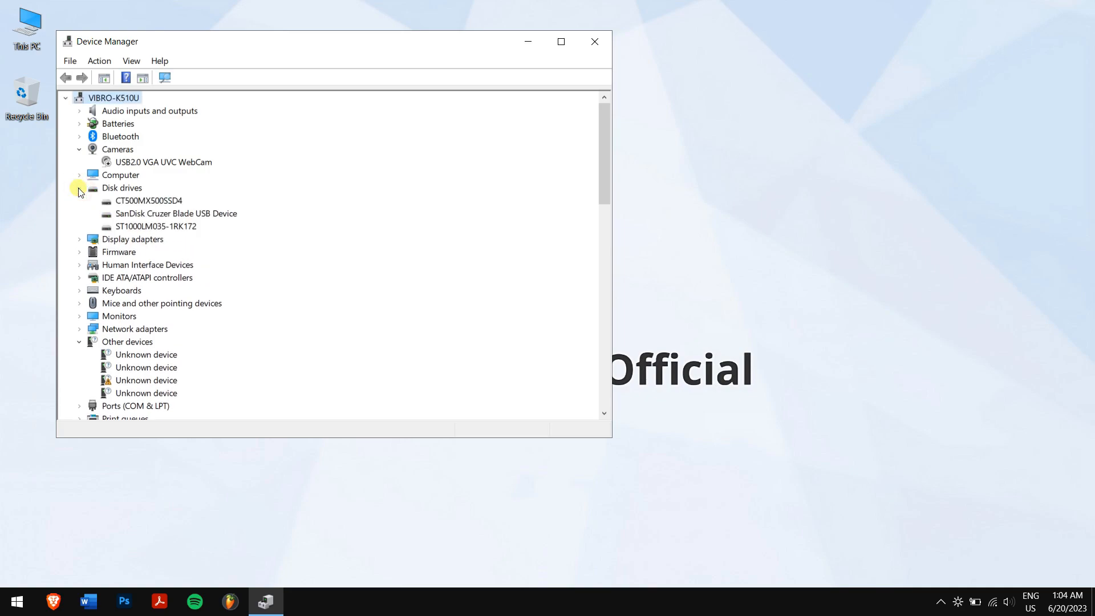
left_click(176, 213)
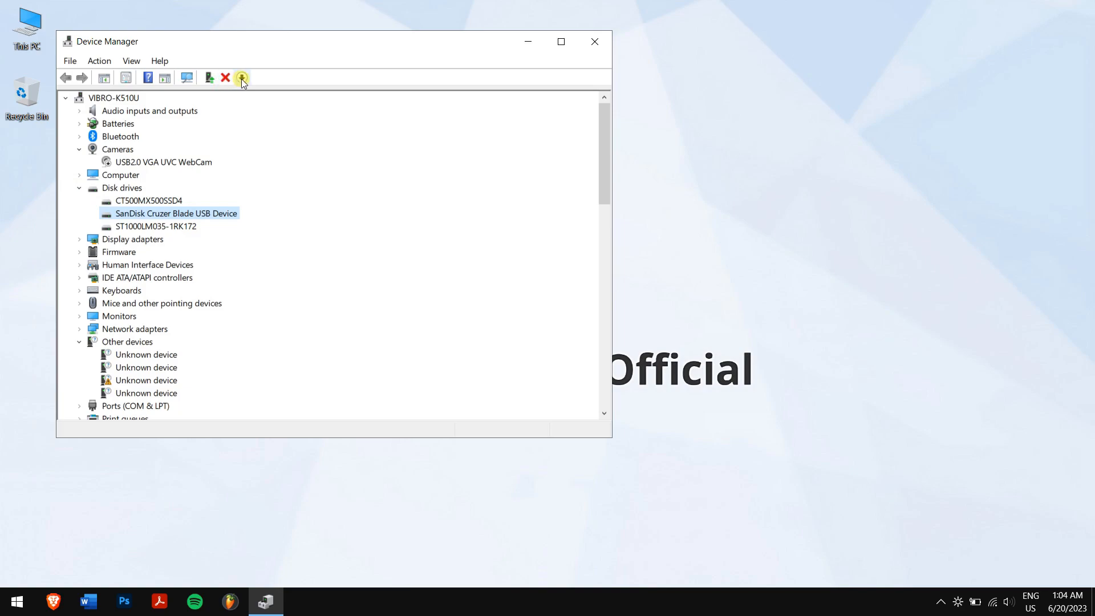
mouse_move(224, 77)
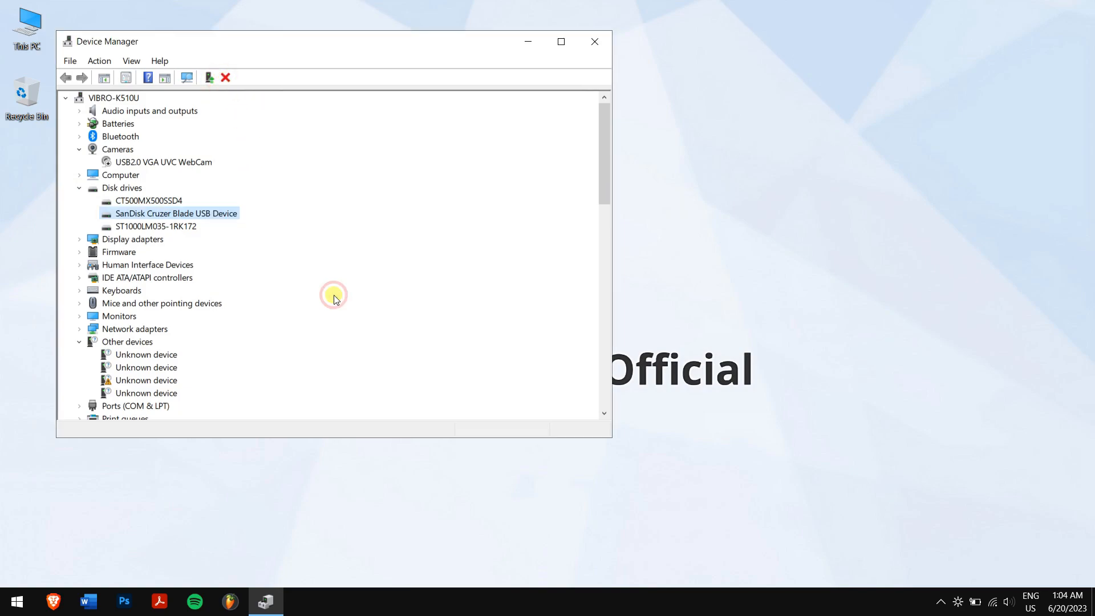
left_click(226, 77)
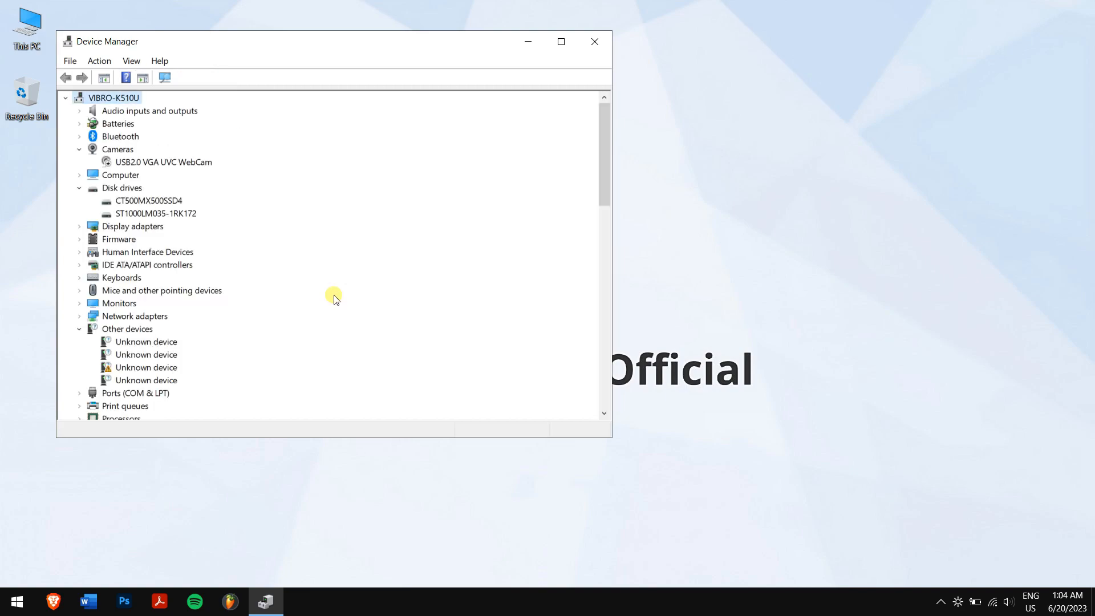
left_click(594, 41)
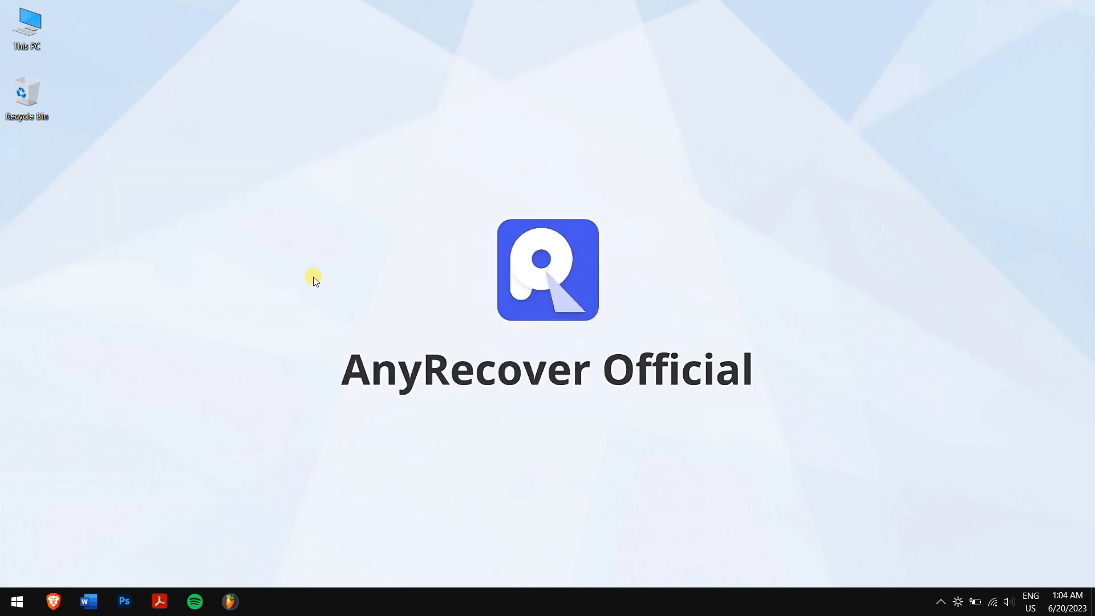
left_click(15, 600)
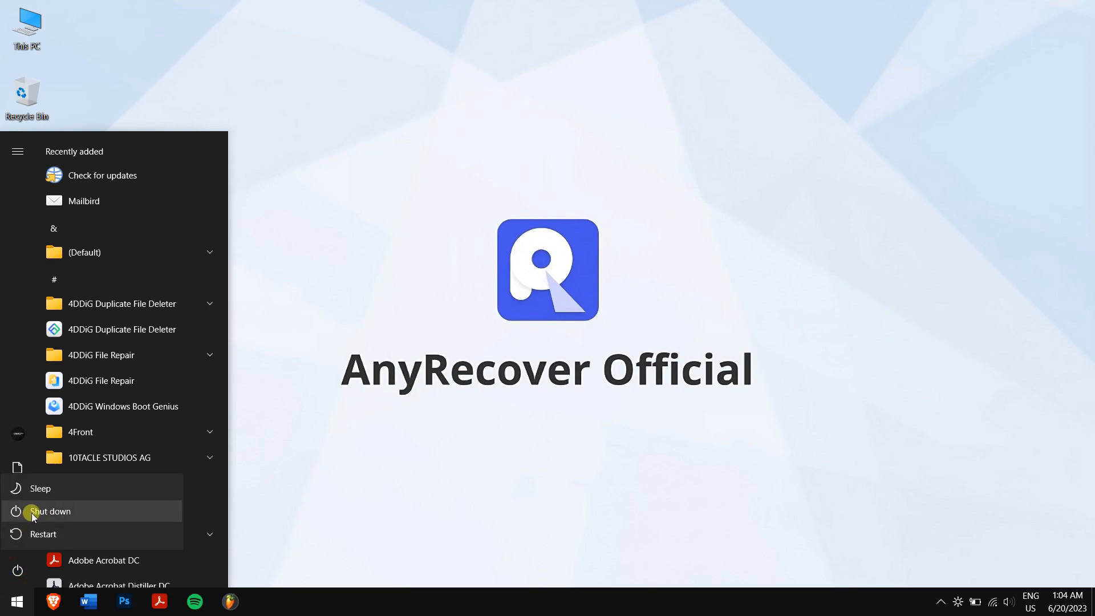
mouse_move(236, 508)
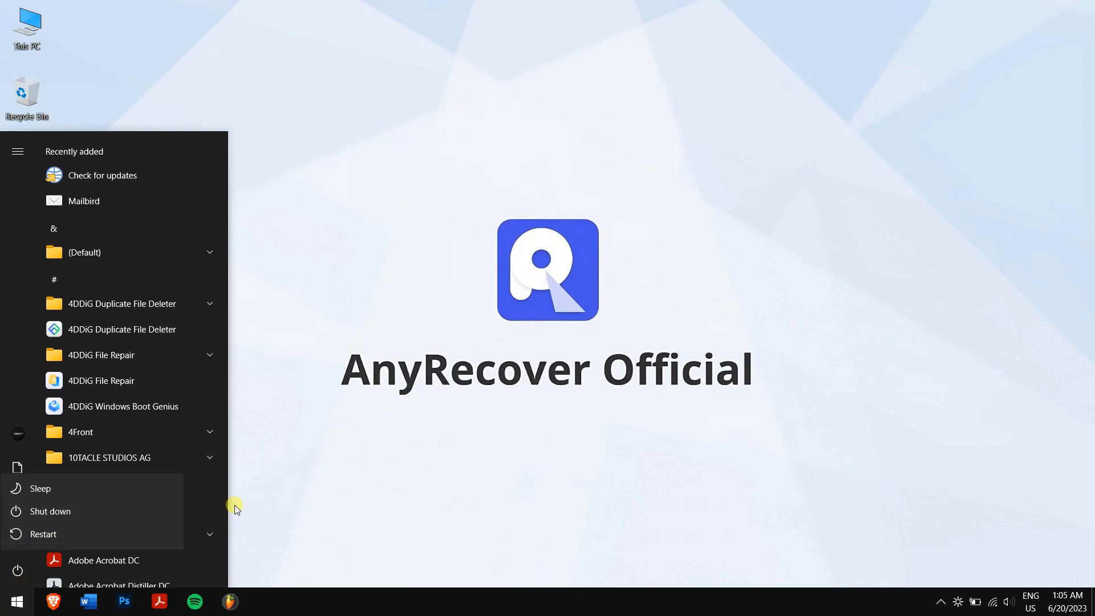
left_click(398, 478)
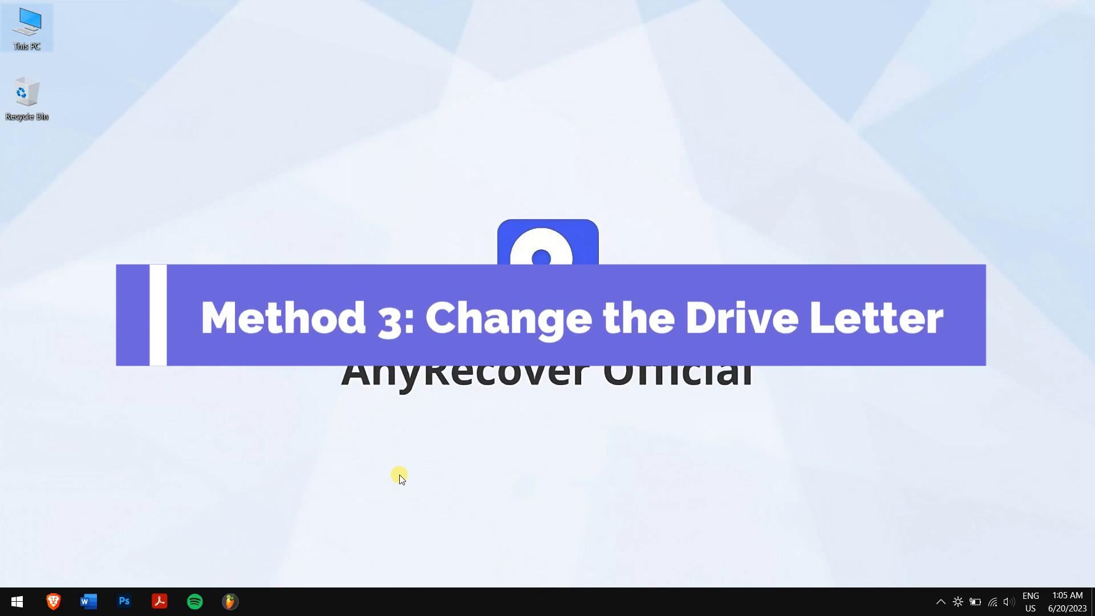
- Search Start for 'create' to launch Disk Management
left_click(16, 601)
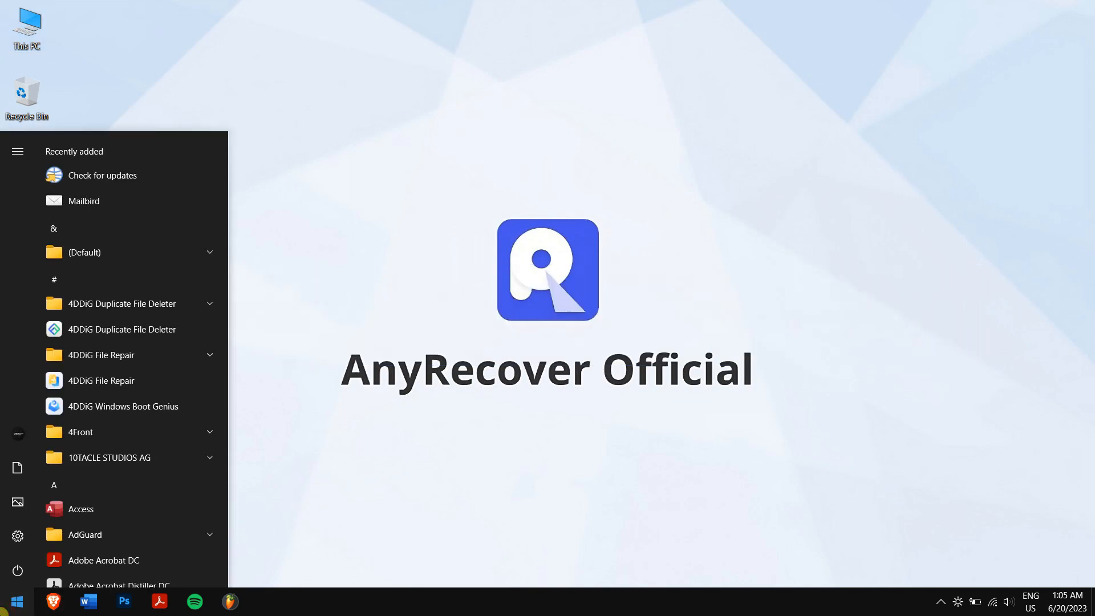
type("create")
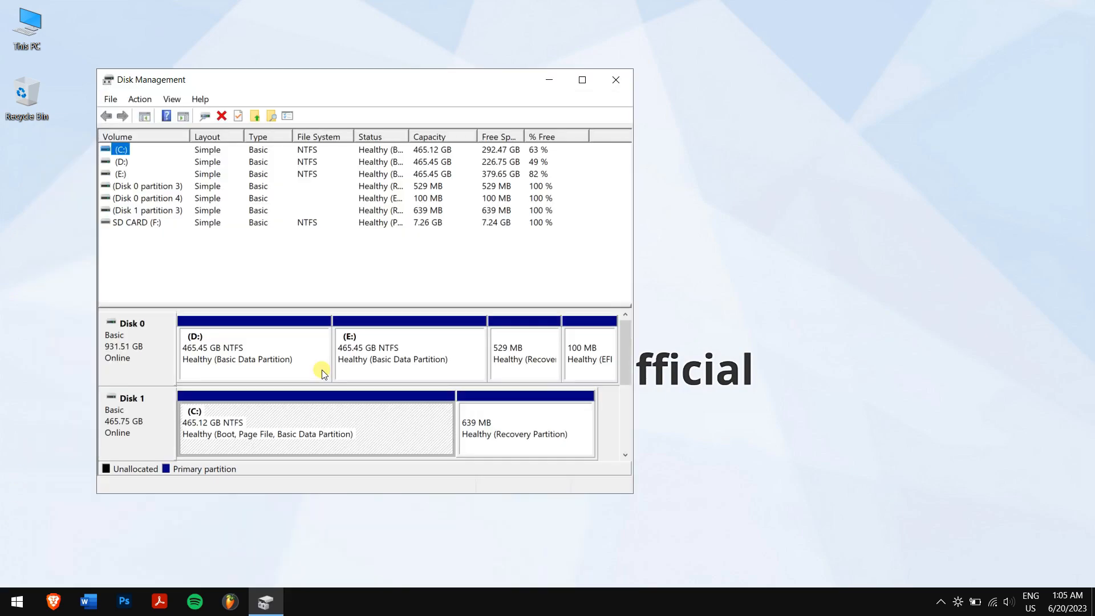
mouse_move(262, 305)
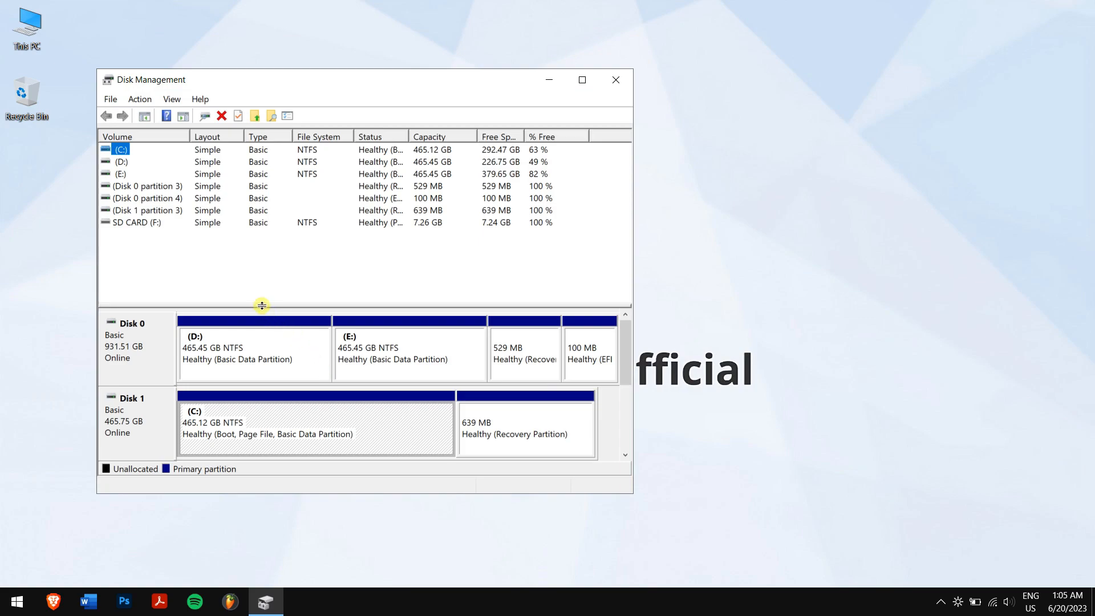
- Assign drive letter G to the SD CARD volume, accepting the warning
right_click(133, 222)
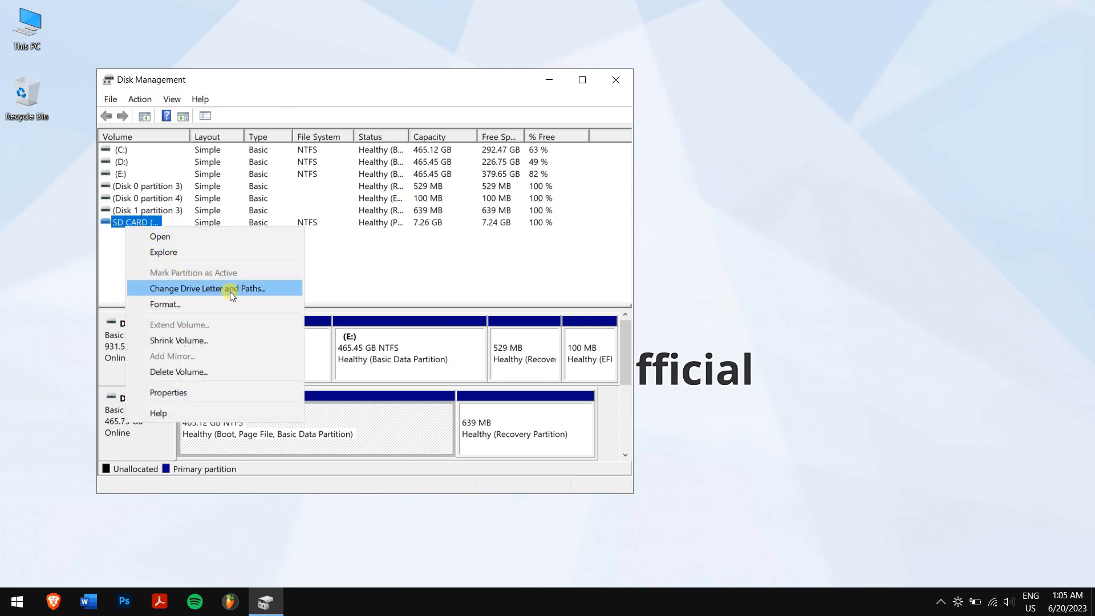
left_click(205, 289)
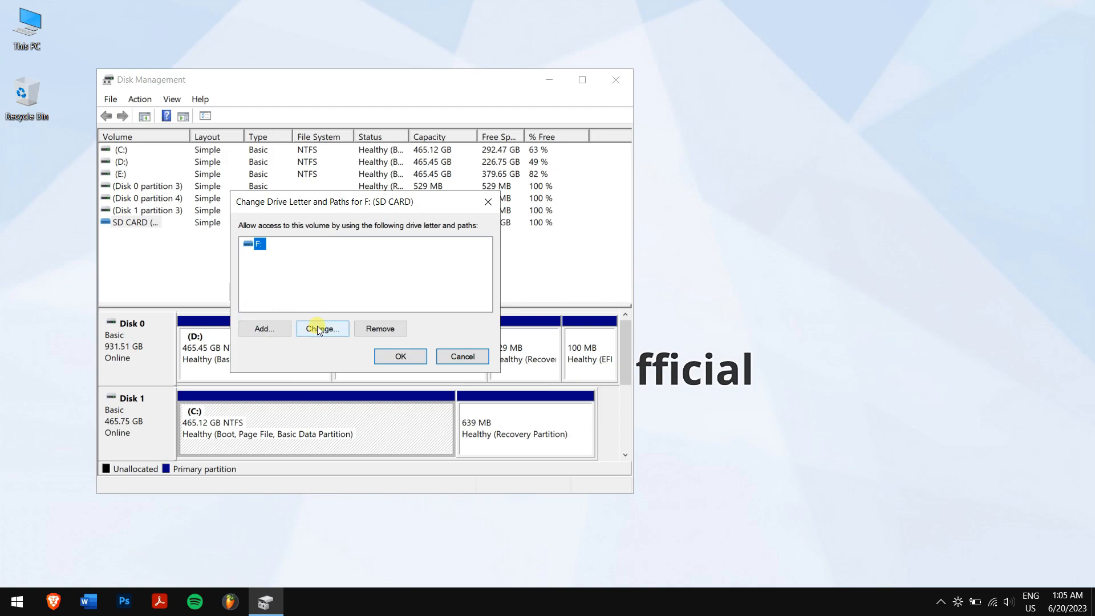
mouse_move(285, 271)
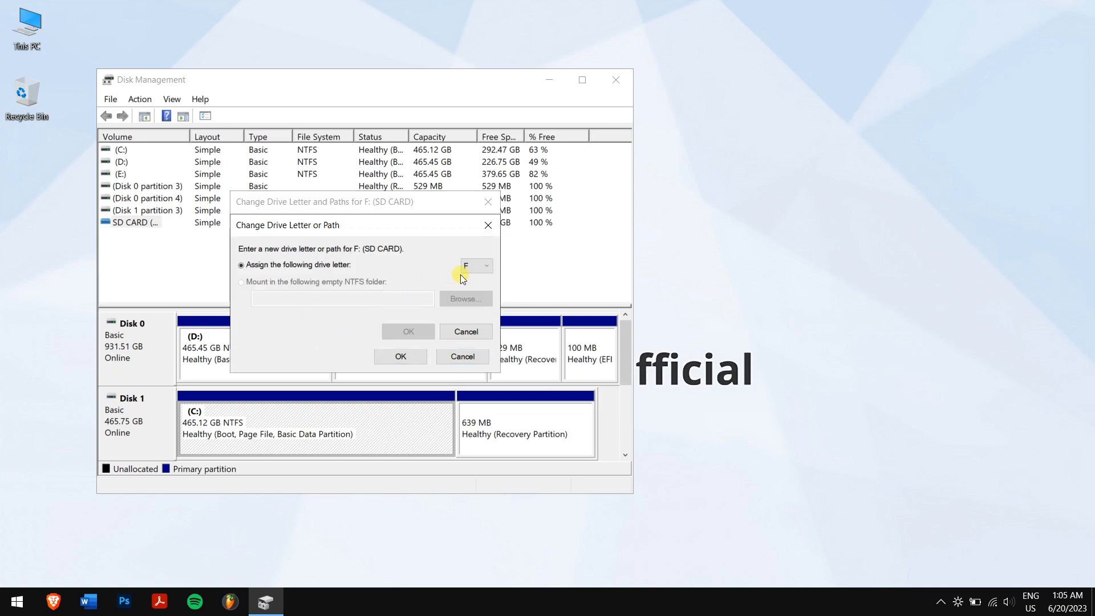
left_click(487, 265)
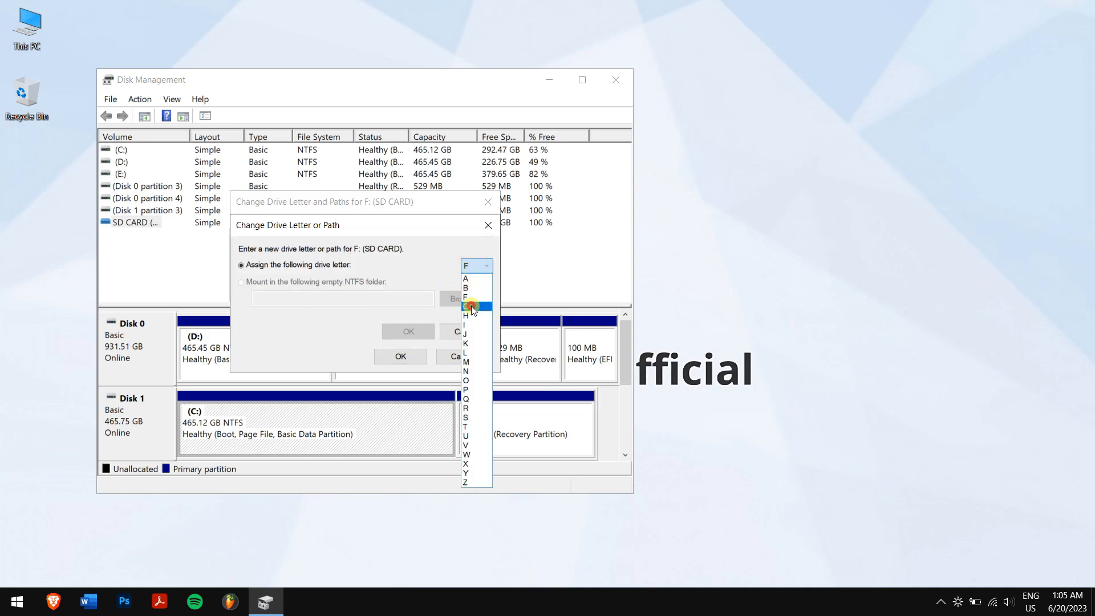
left_click(401, 356)
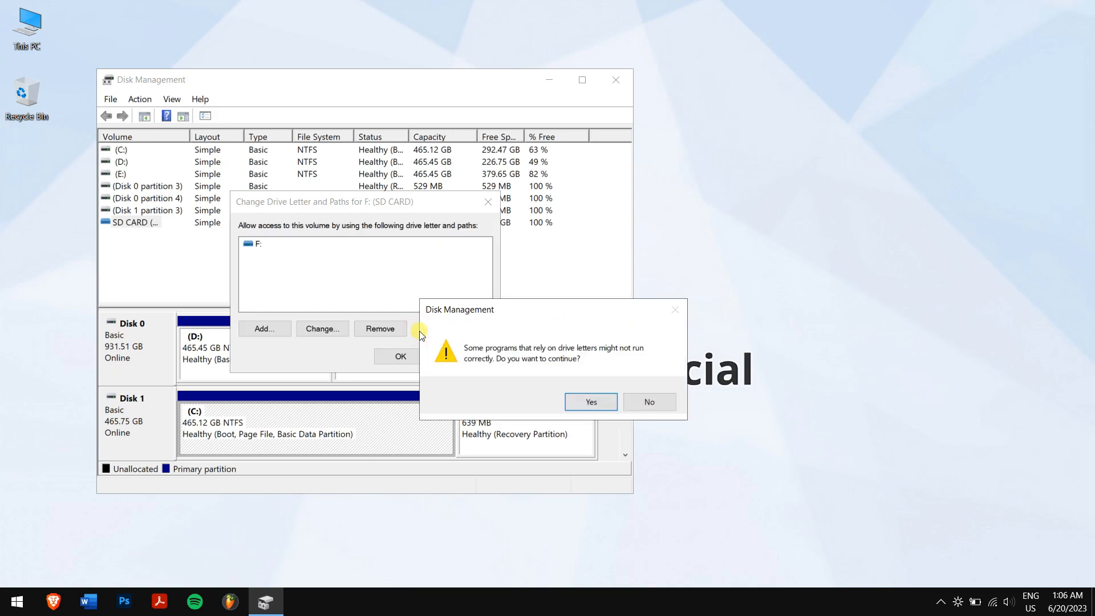
left_click(590, 402)
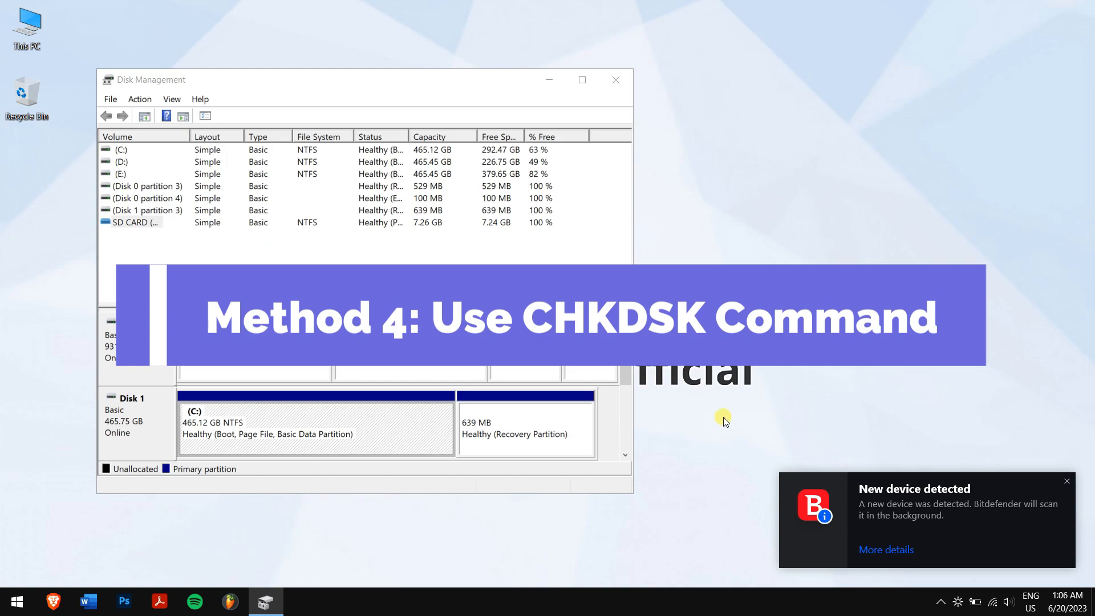
- Close Disk Management and search the Start menu for 'cmd'
left_click(133, 221)
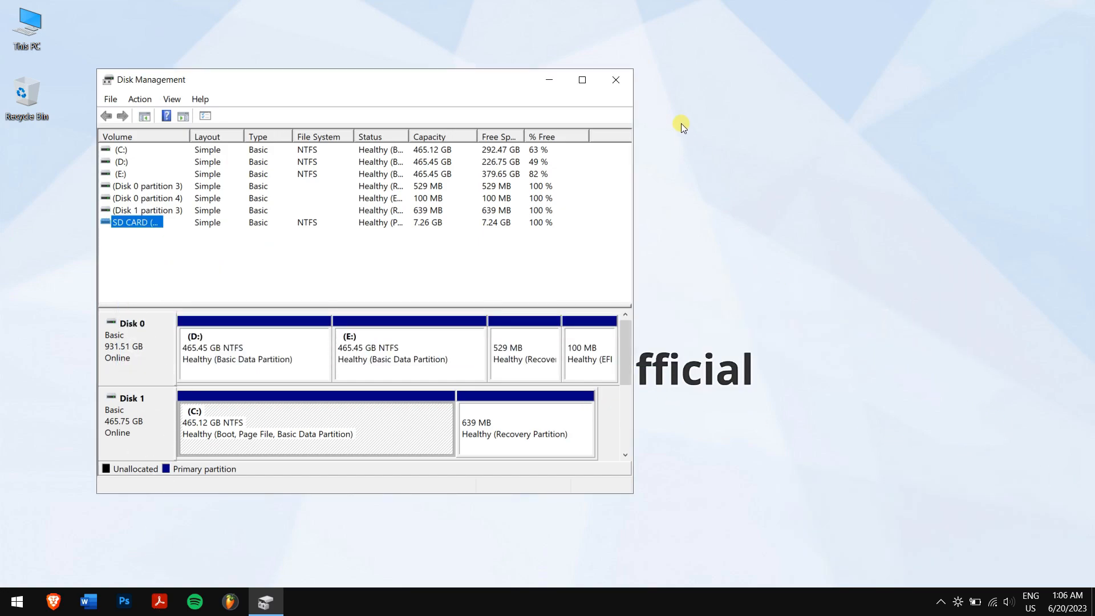
left_click(614, 79)
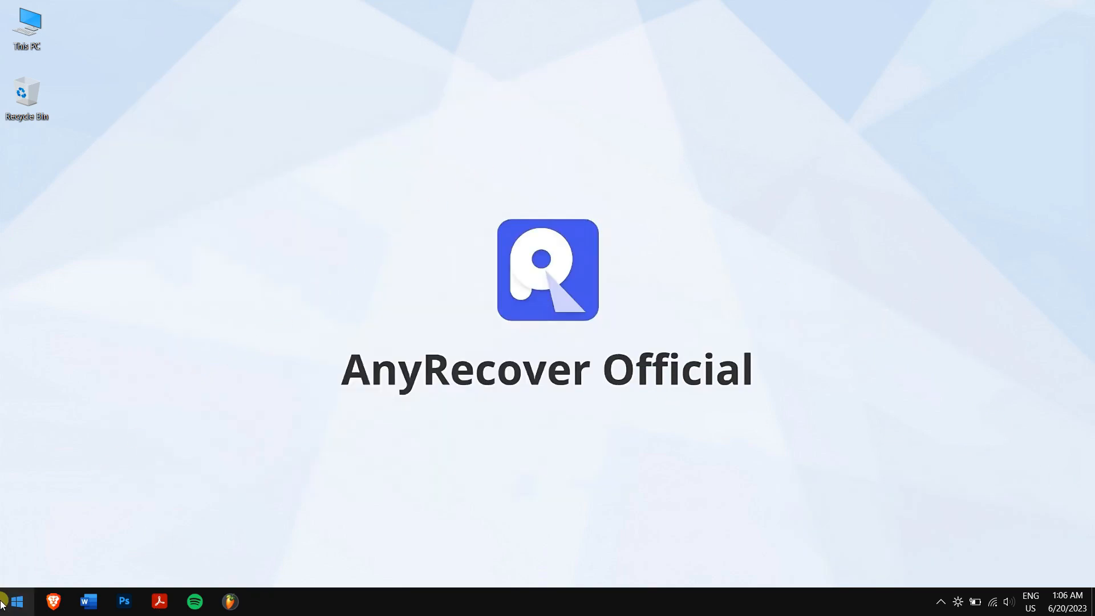
left_click(14, 601)
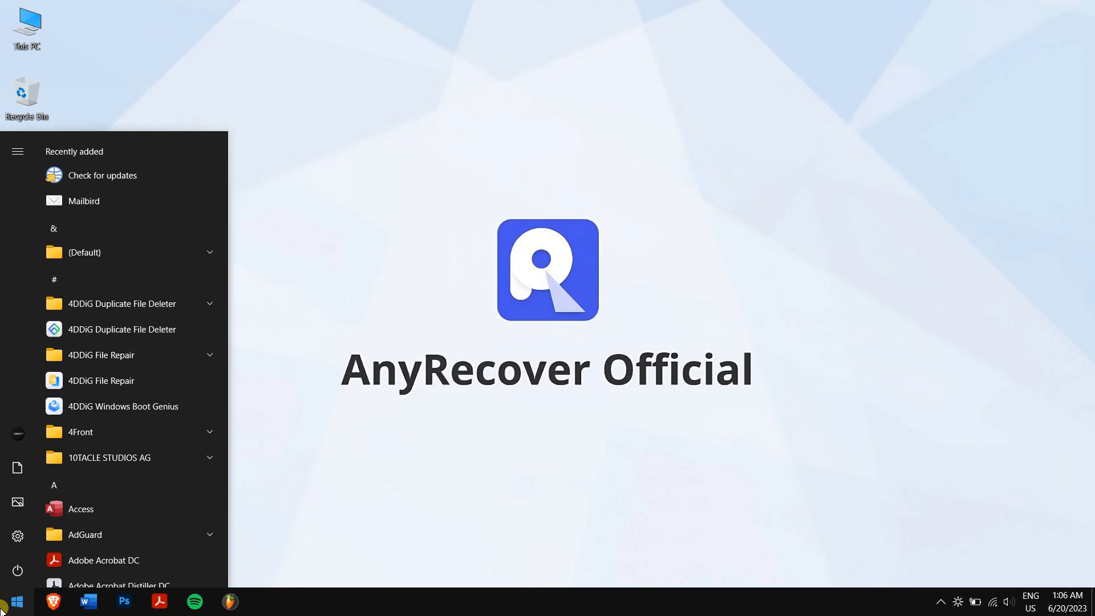
type("cmd")
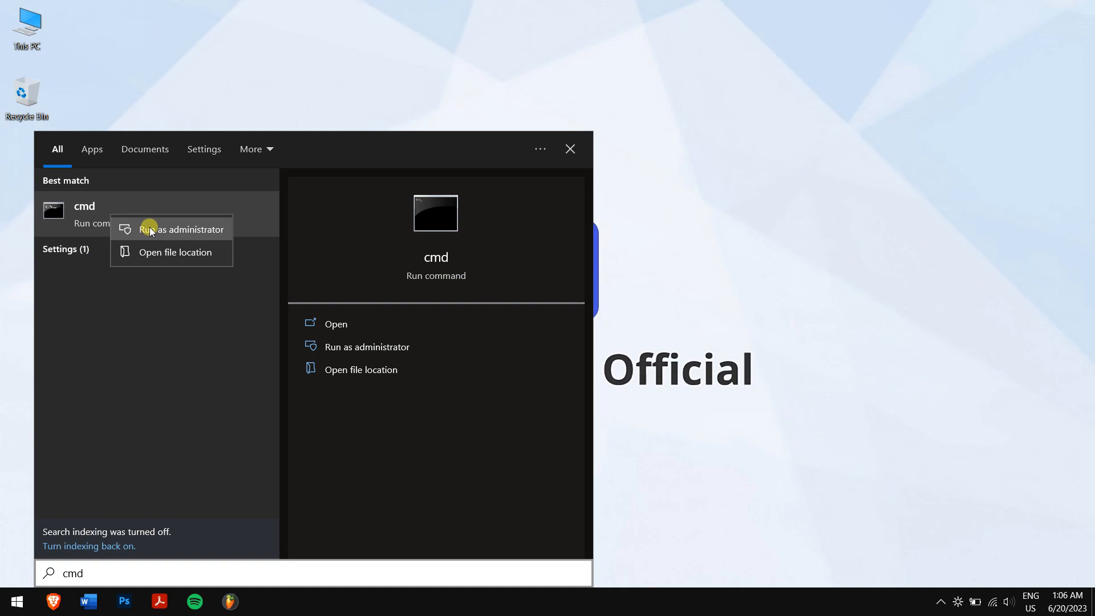
- Run 'chkdsk G: /f' in an administrator Command Prompt, then exit
left_click(181, 229)
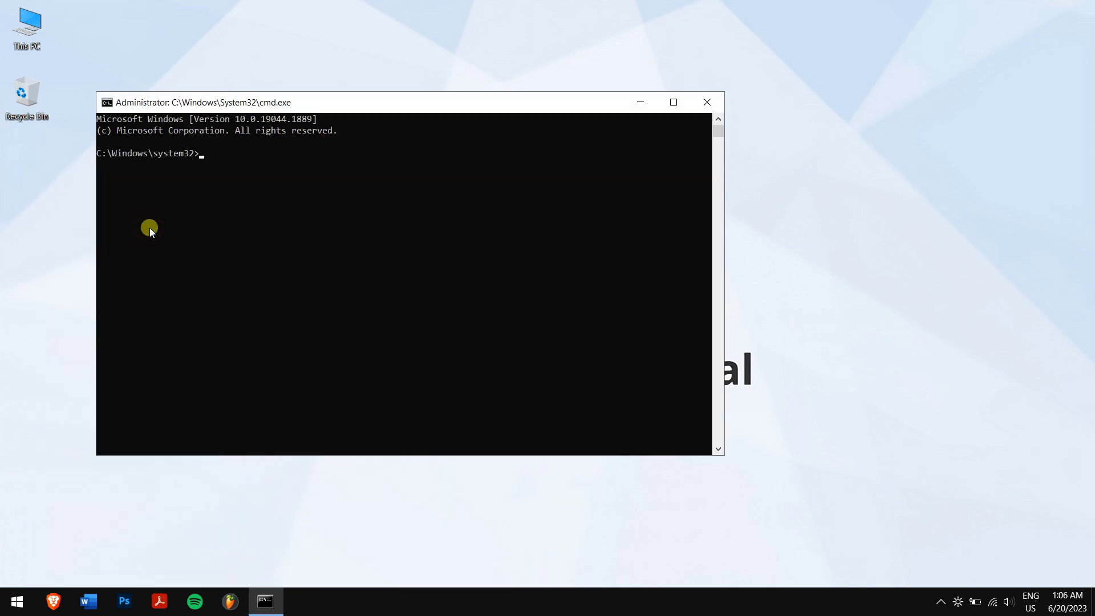
type("chk")
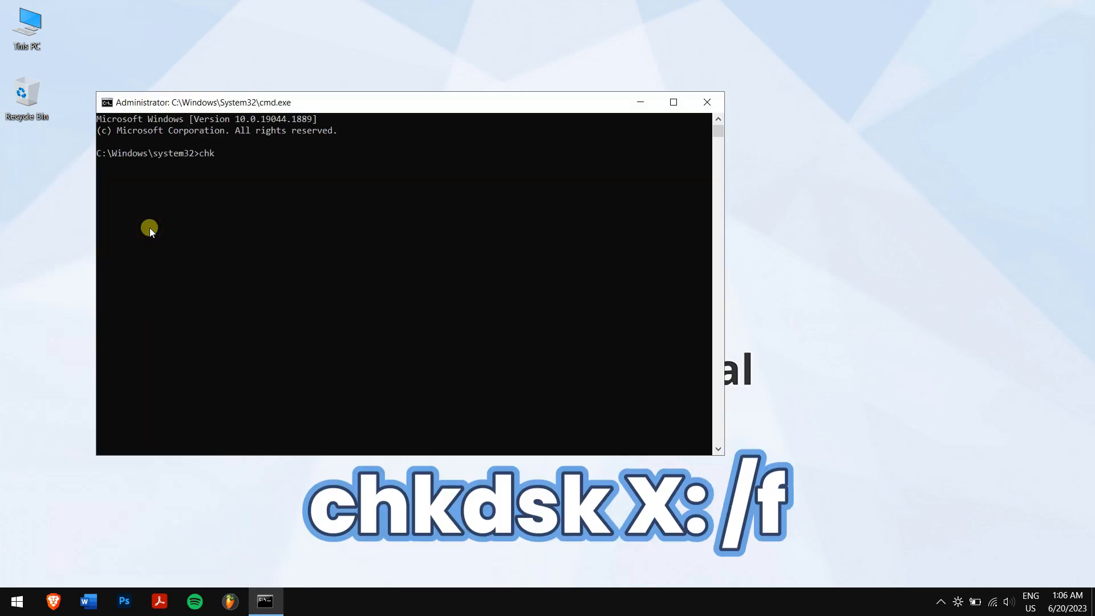
type("dsk")
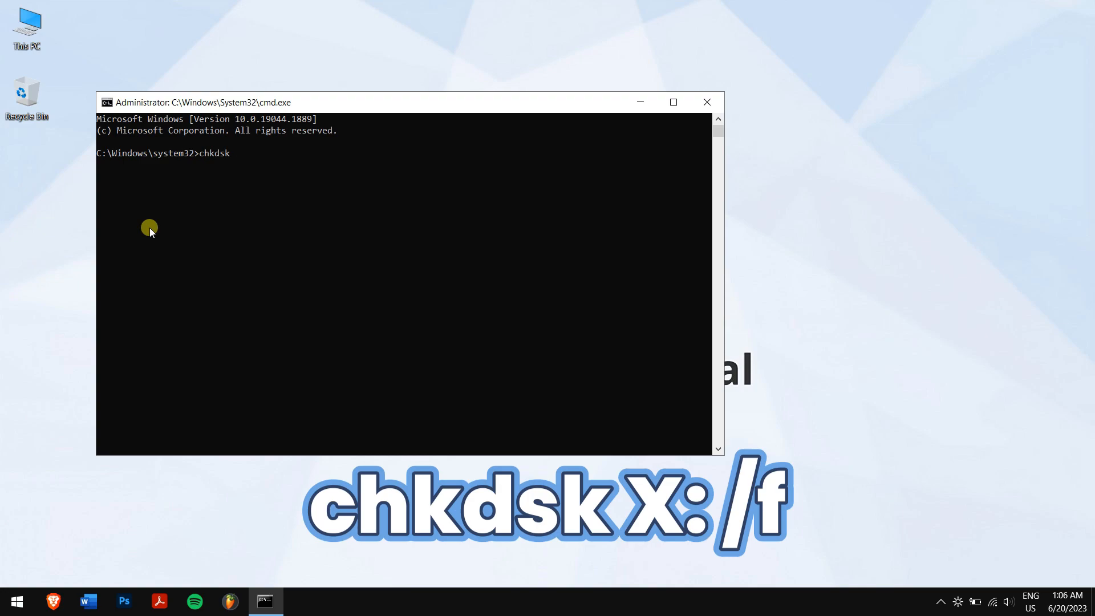
type("G:")
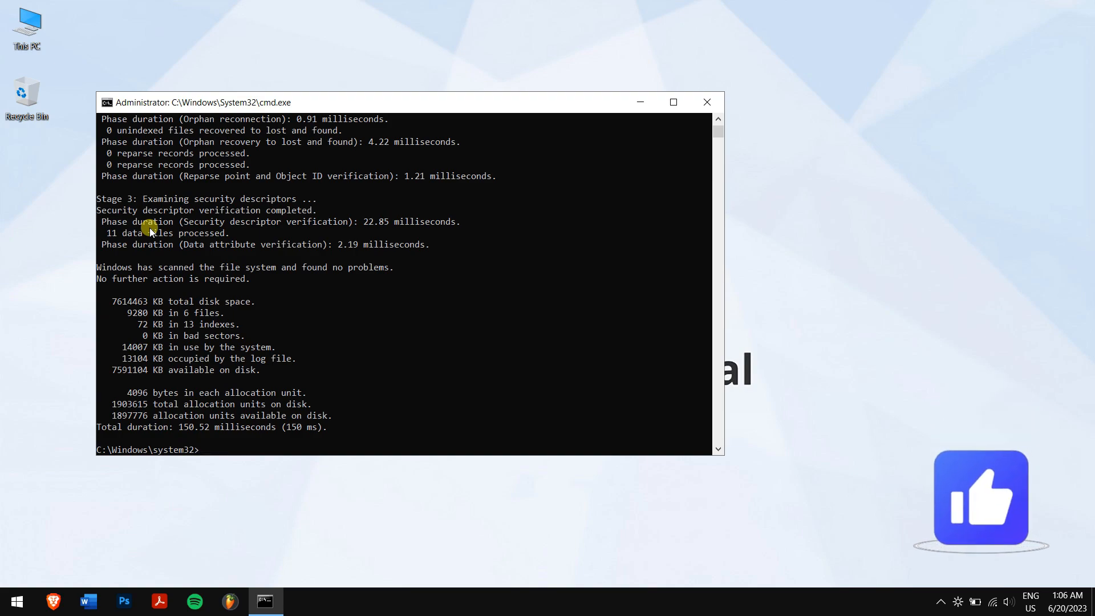
type("ex")
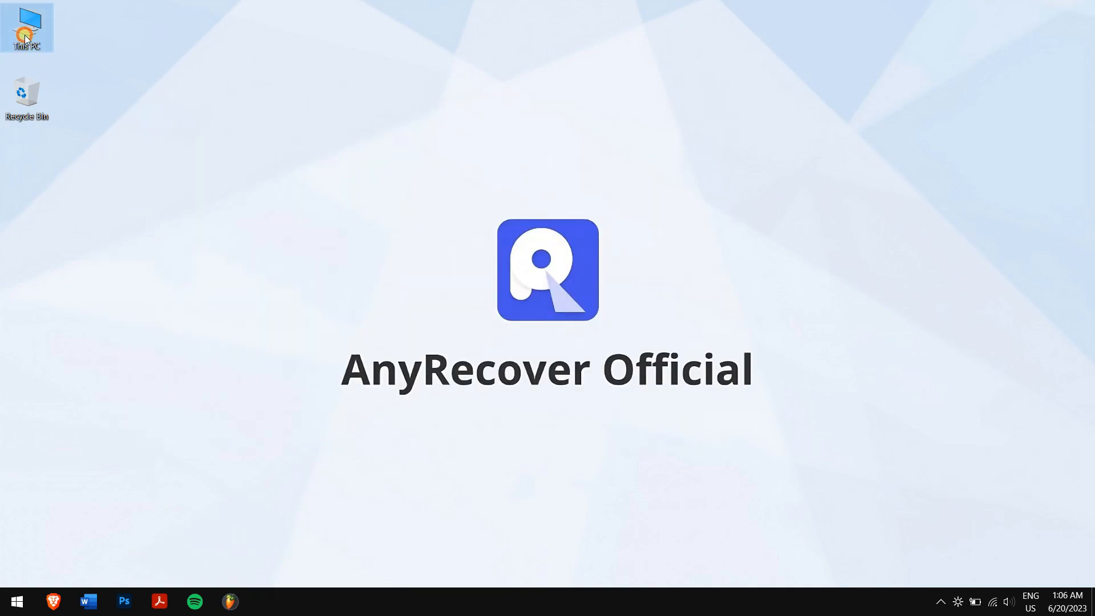
- Confirm SD CARD now shows as G: in This PC, then refresh the desktop
double_click(26, 28)
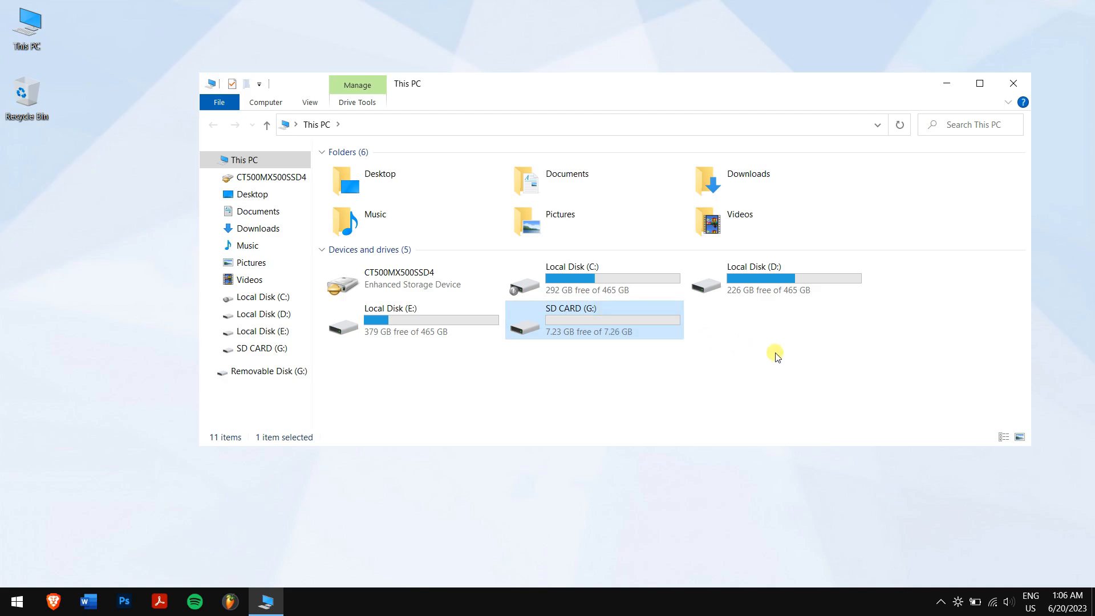
left_click(774, 355)
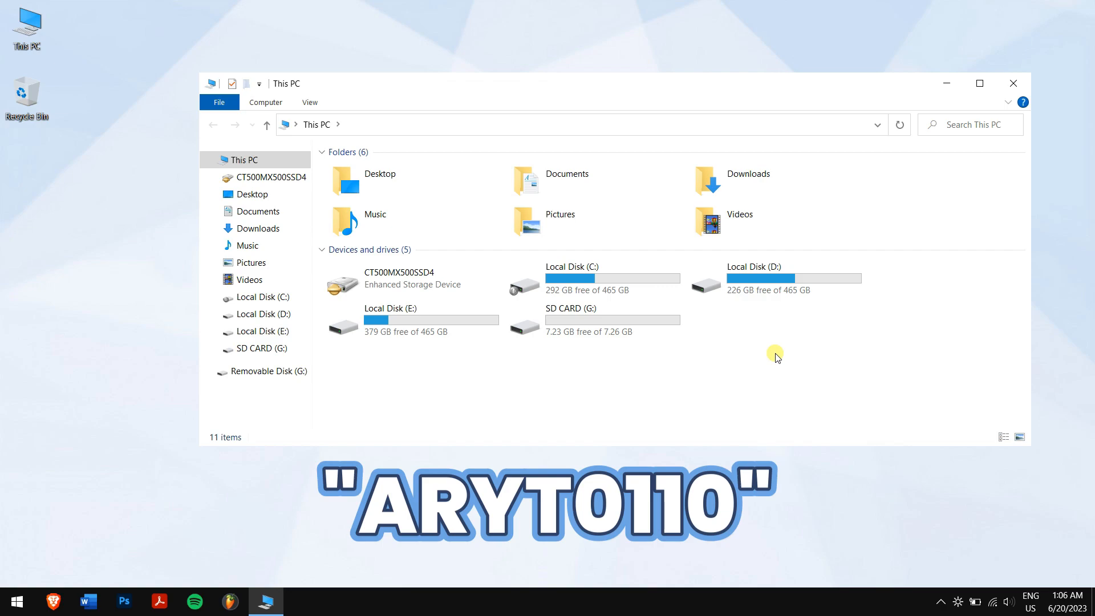
mouse_move(892, 172)
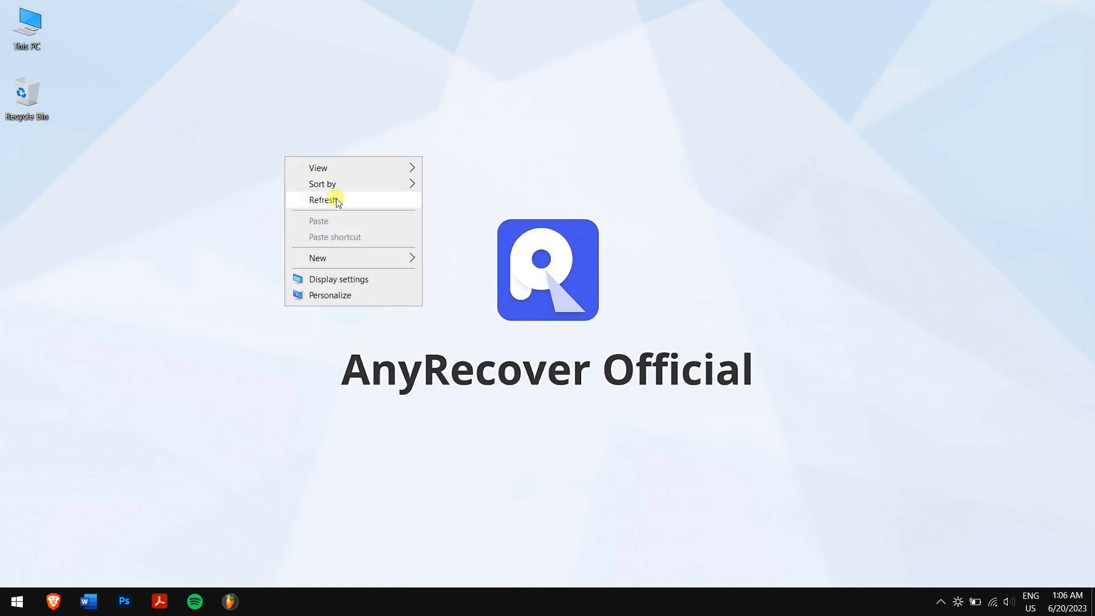
left_click(324, 200)
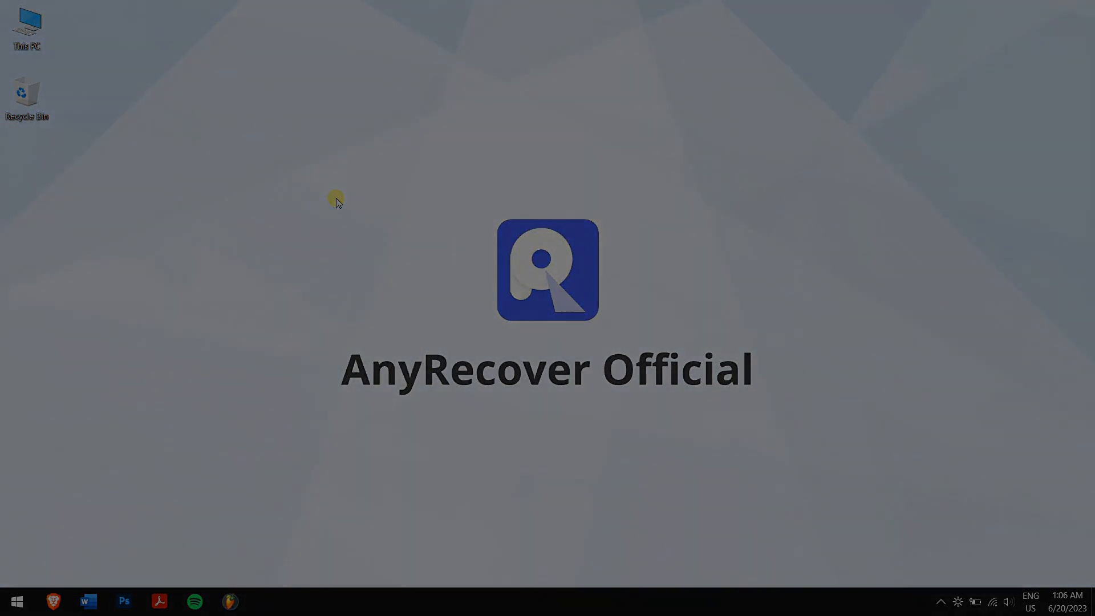